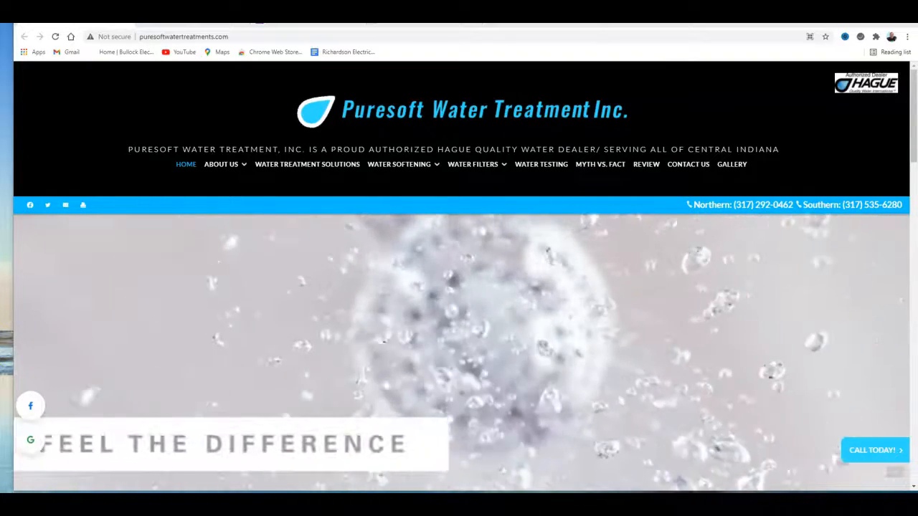
# Scroll through the Puresoft homepage's hard-water sections and back up slightly.
pyautogui.scroll(-3)
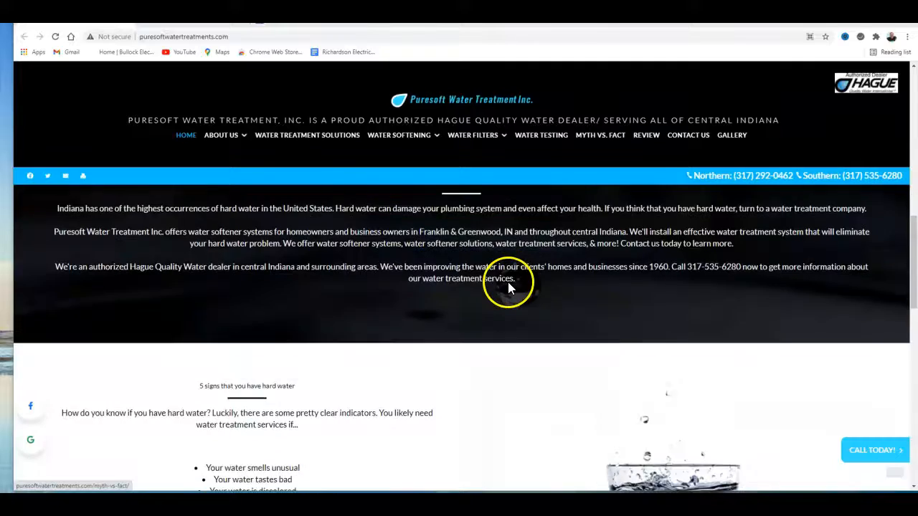
pyautogui.scroll(-3)
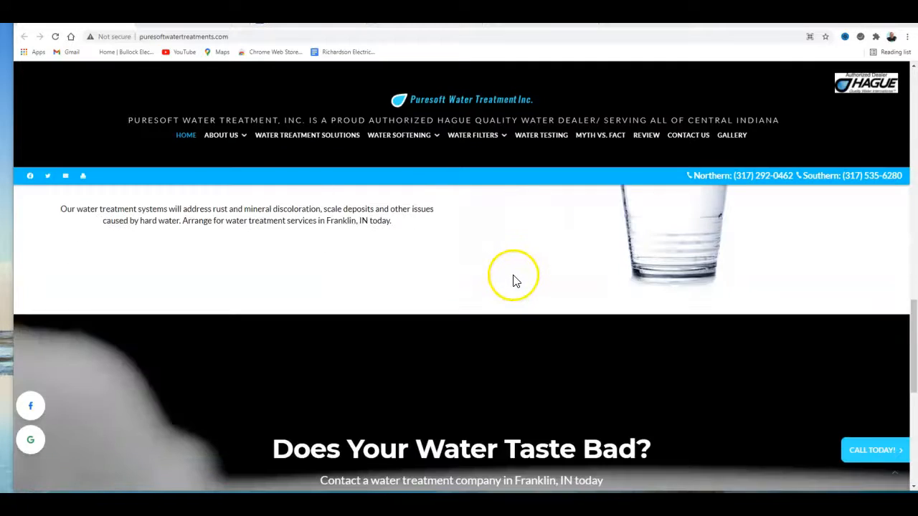
pyautogui.scroll(-3)
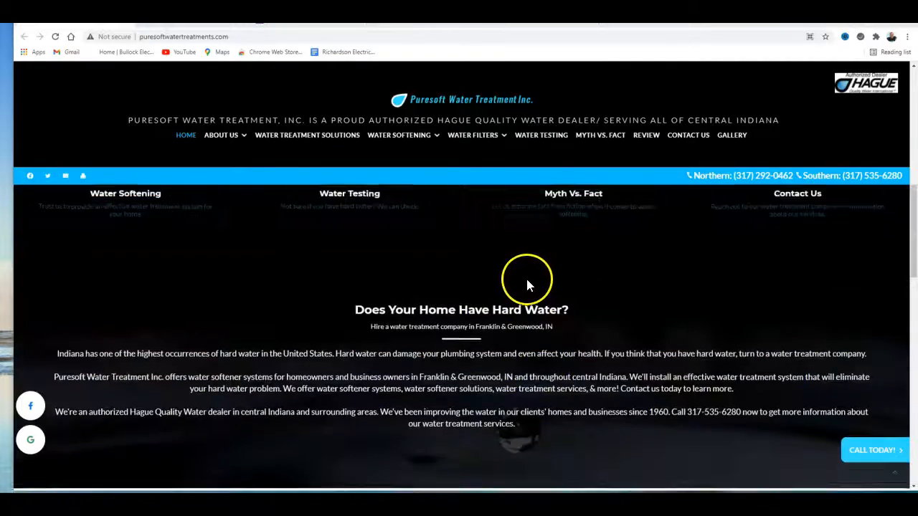
pyautogui.scroll(3)
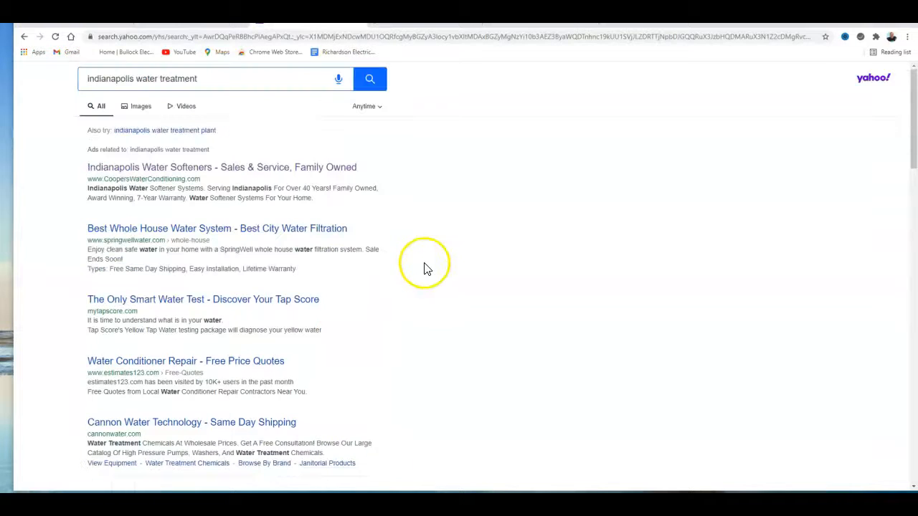
pyautogui.moveTo(81, 289)
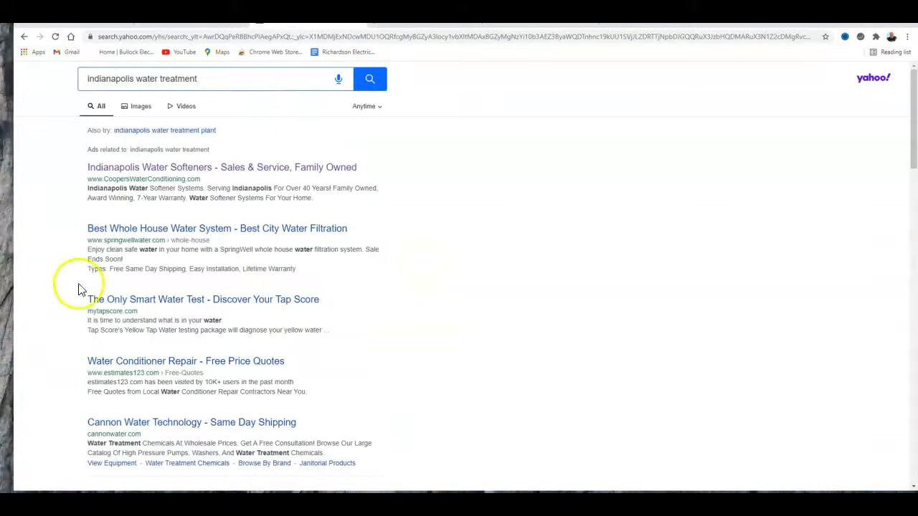
pyautogui.moveTo(266, 239)
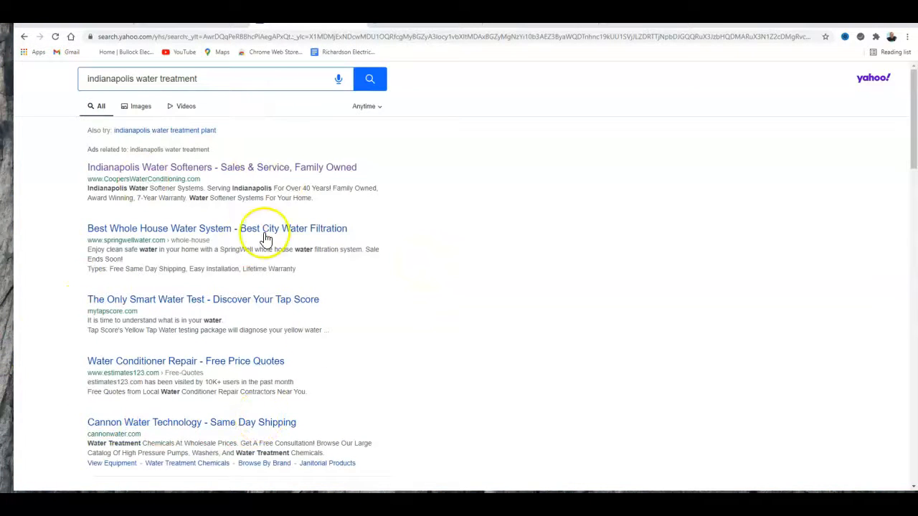
pyautogui.moveTo(236, 250)
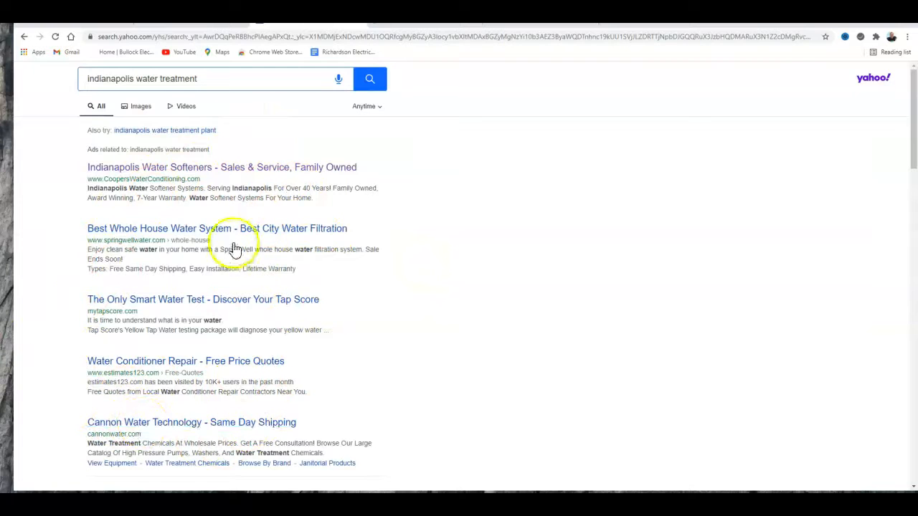
pyautogui.moveTo(229, 228)
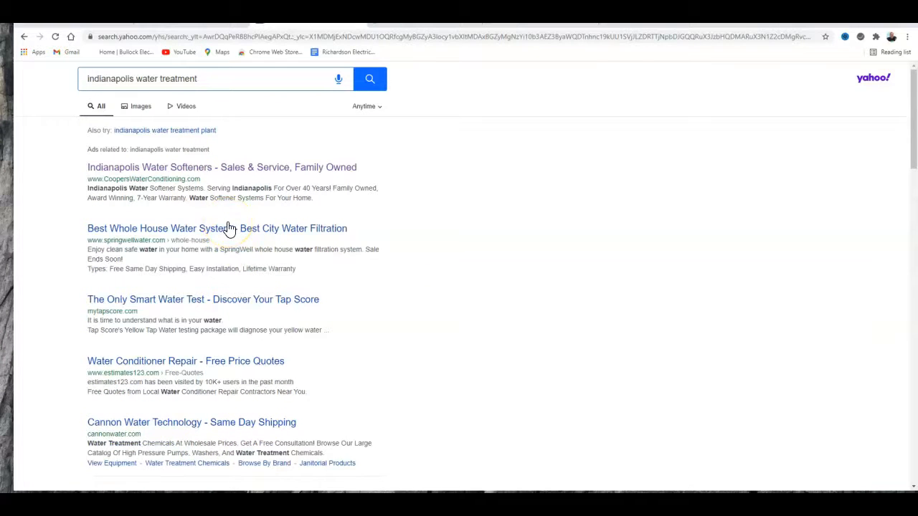
pyautogui.moveTo(323, 115)
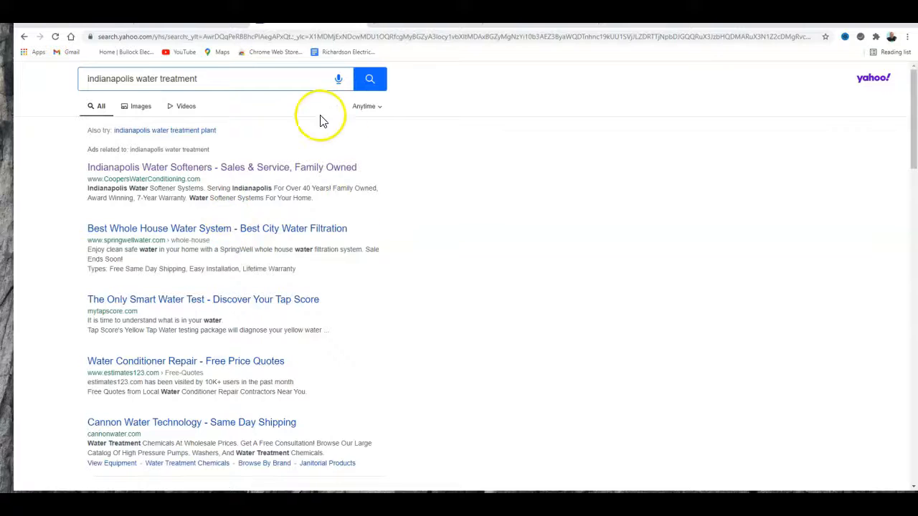
pyautogui.moveTo(187, 228)
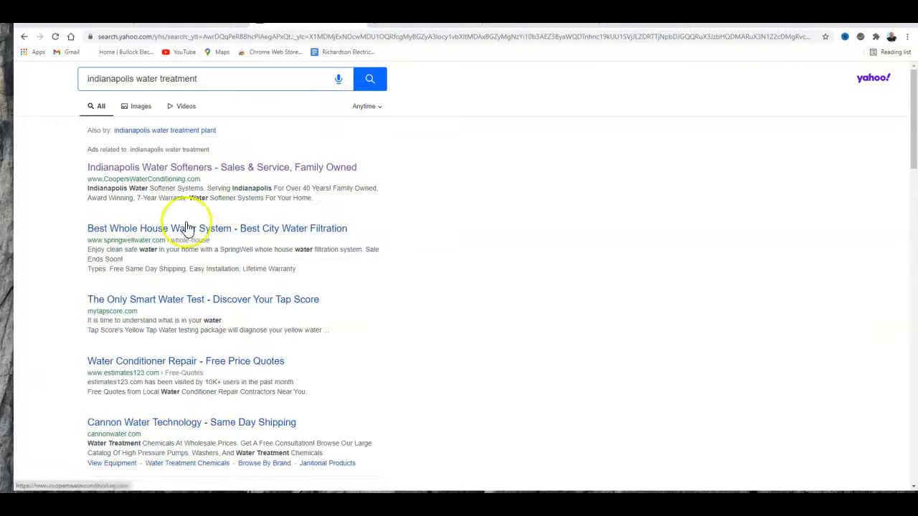
pyautogui.moveTo(205, 253)
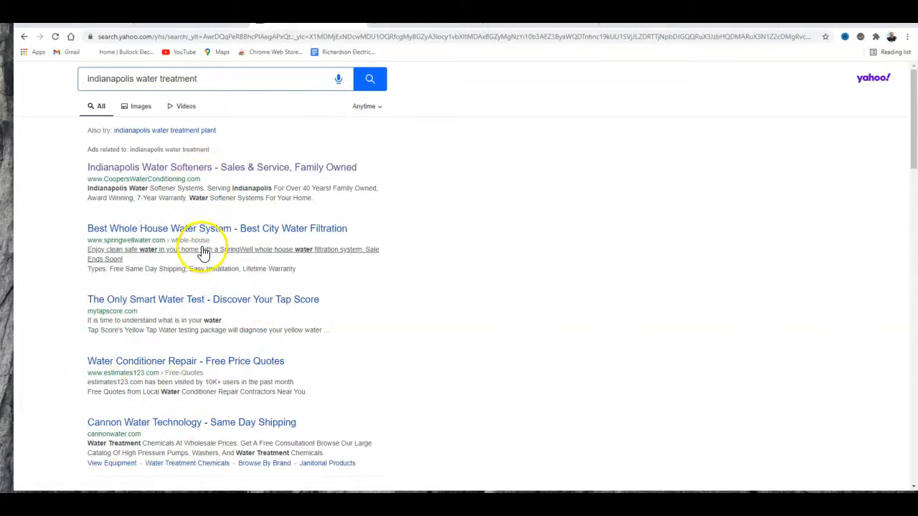
# Scroll the Yahoo results down to the 'Water Treatment near Indianapolis, IN' map listings.
pyautogui.scroll(-3)
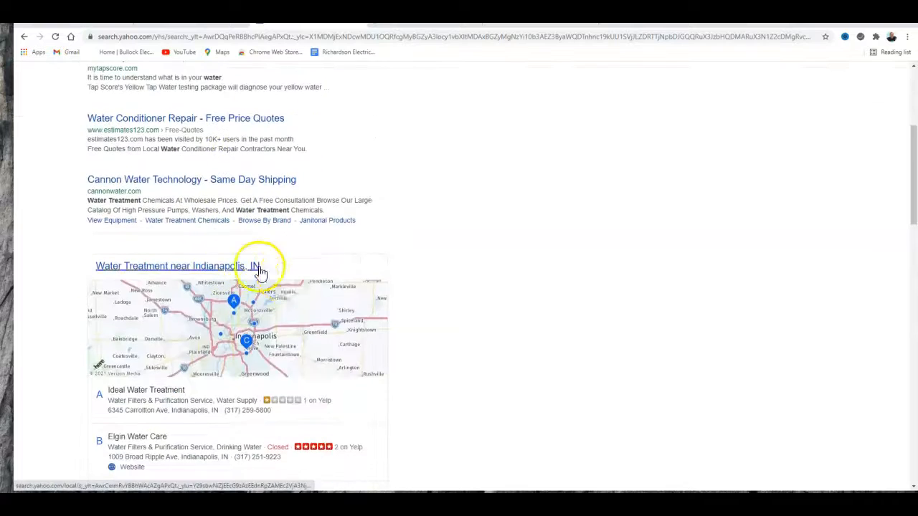
pyautogui.scroll(-3)
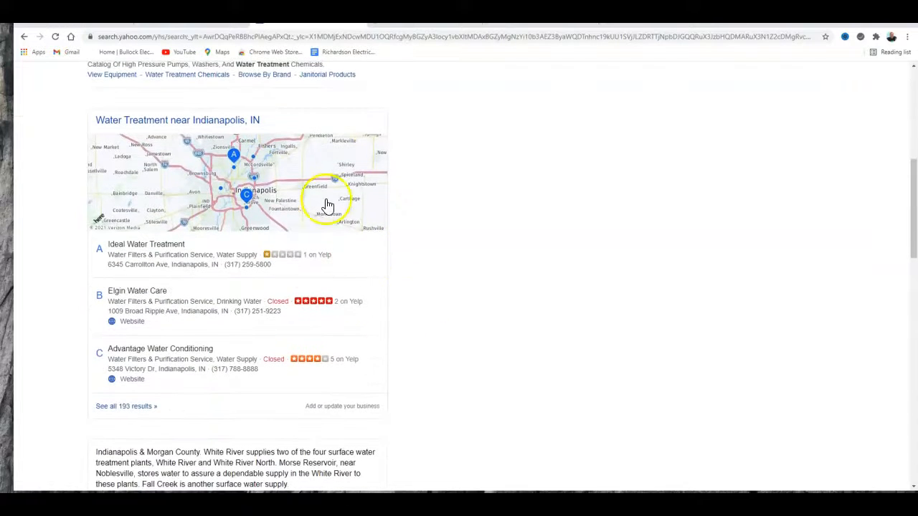
pyautogui.moveTo(309, 267)
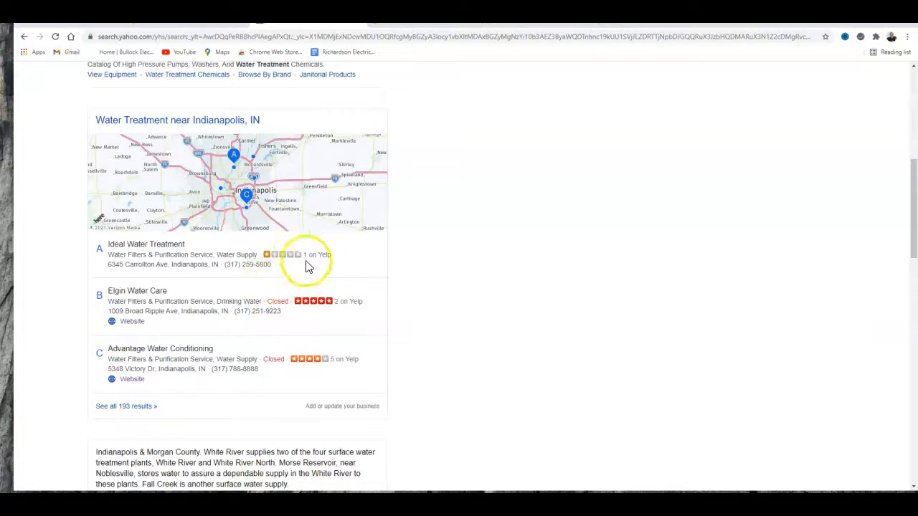
pyautogui.moveTo(233, 291)
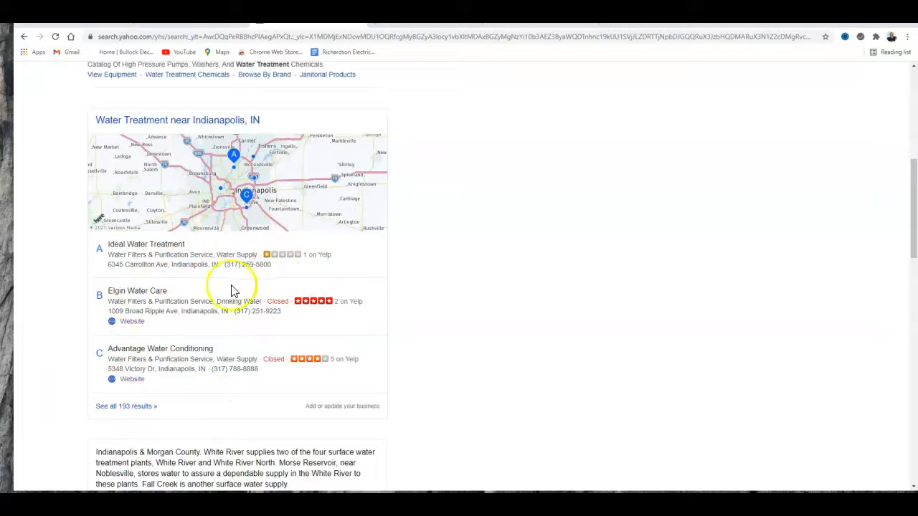
pyautogui.moveTo(207, 288)
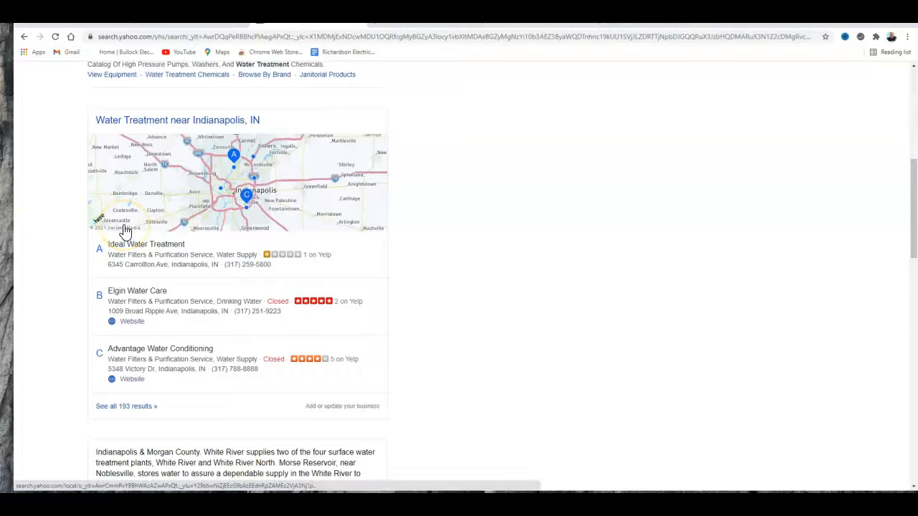
pyautogui.moveTo(185, 244)
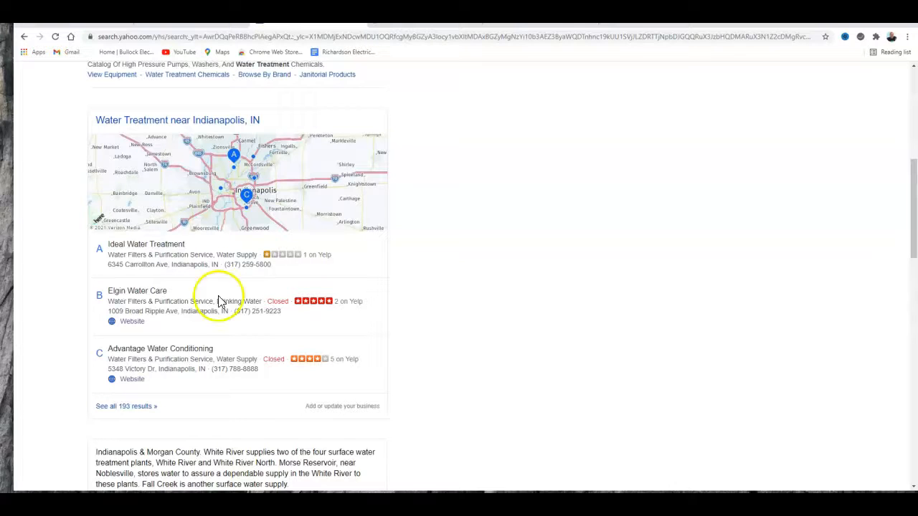
# Scroll to organic results like Citizens Energy Group, Soft Water Indianapolis and Imperial Water.
pyautogui.scroll(-3)
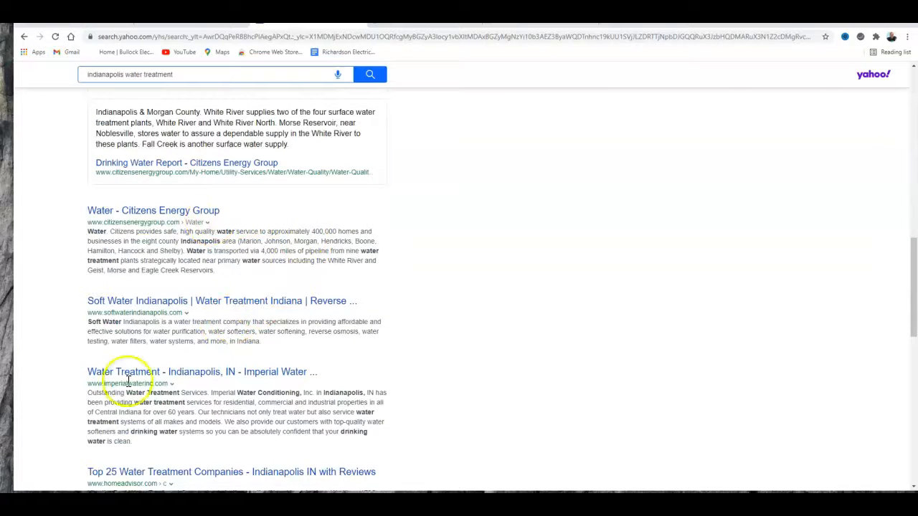
pyautogui.moveTo(106, 362)
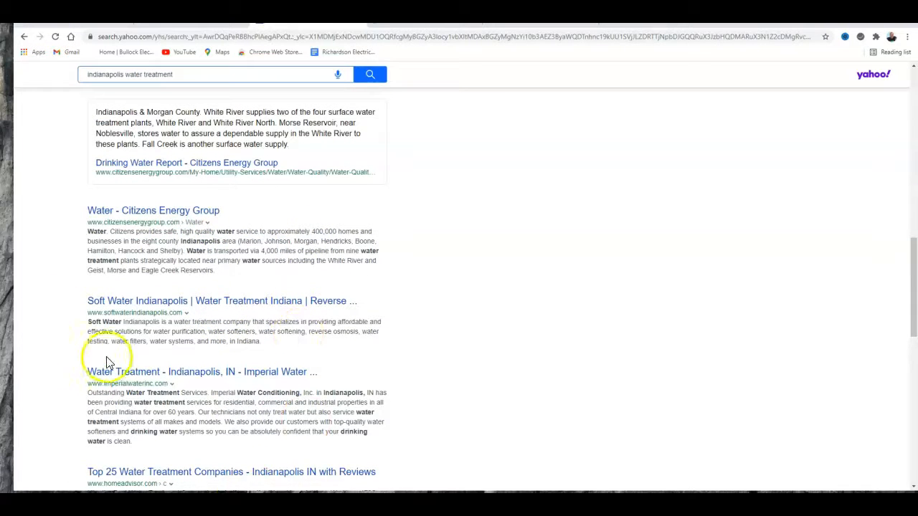
pyautogui.moveTo(79, 366)
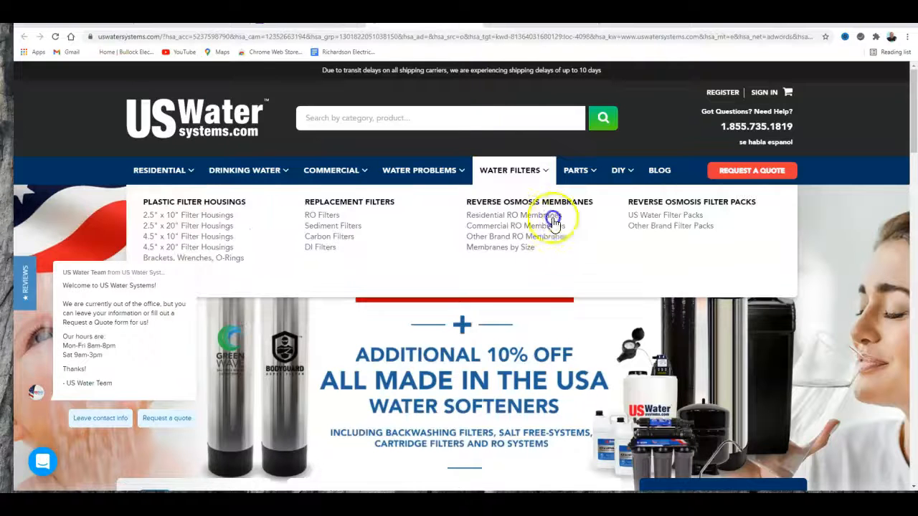
pyautogui.moveTo(200, 190)
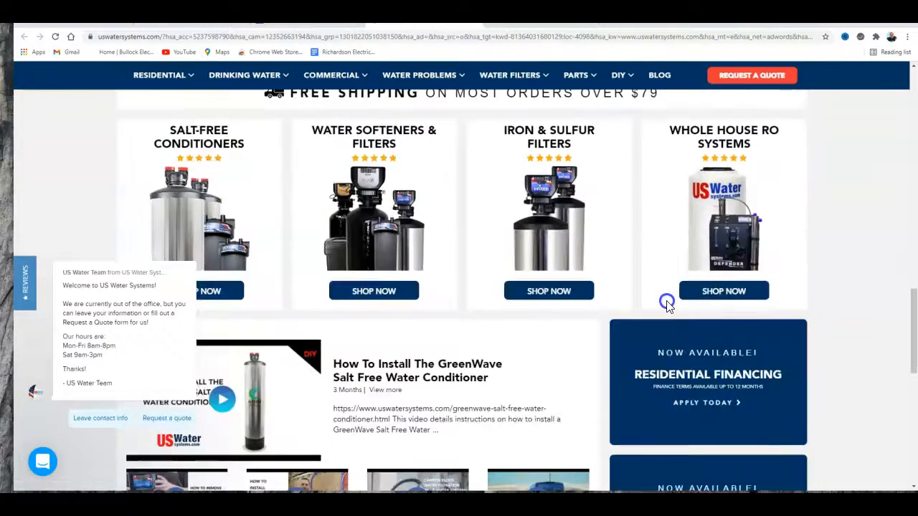
# Scroll the US Water Systems homepage down to the footer and back to the top banner.
pyautogui.scroll(-3)
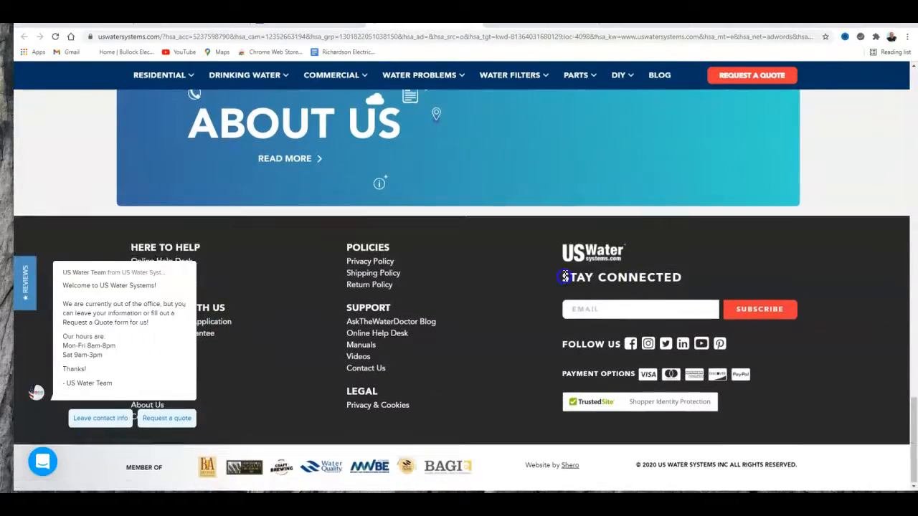
pyautogui.scroll(3)
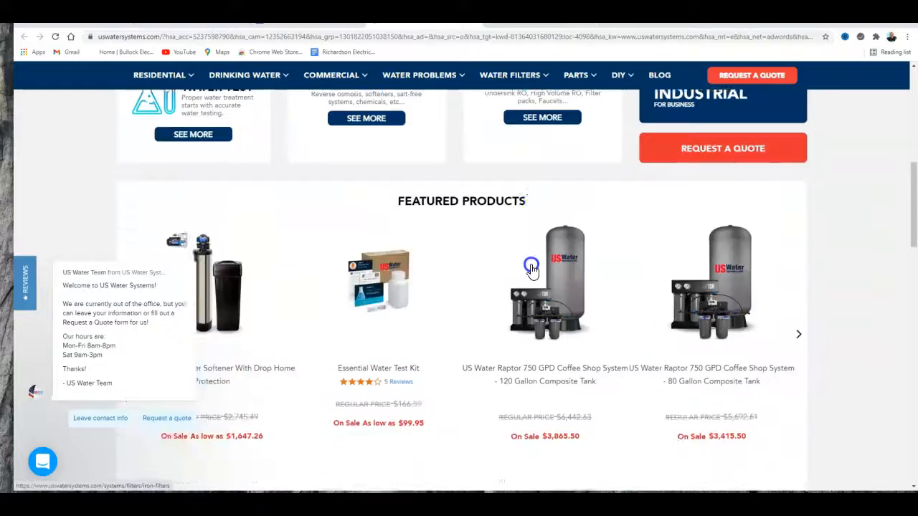
pyautogui.scroll(3)
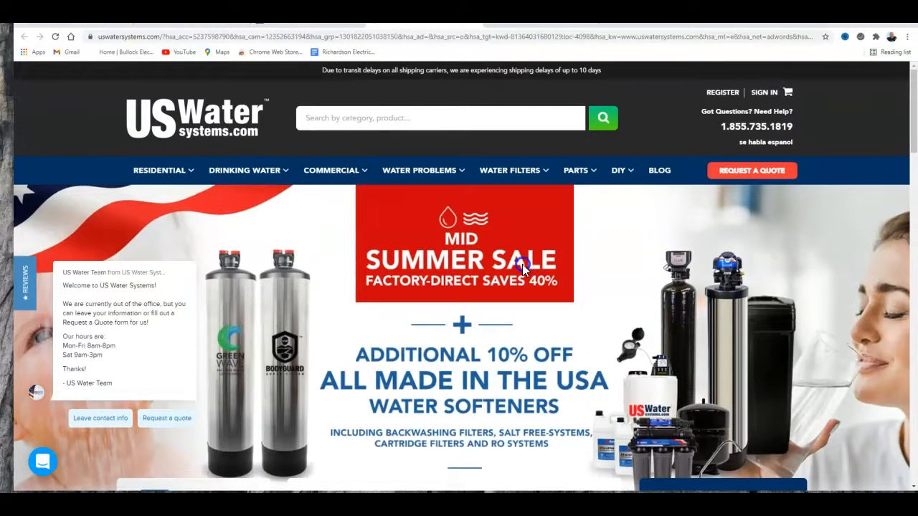
pyautogui.moveTo(362, 228)
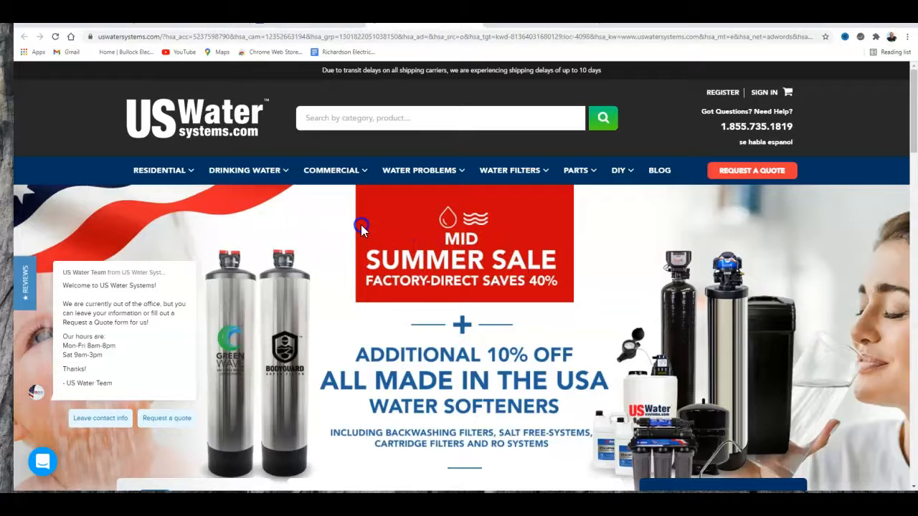
pyautogui.moveTo(330, 279)
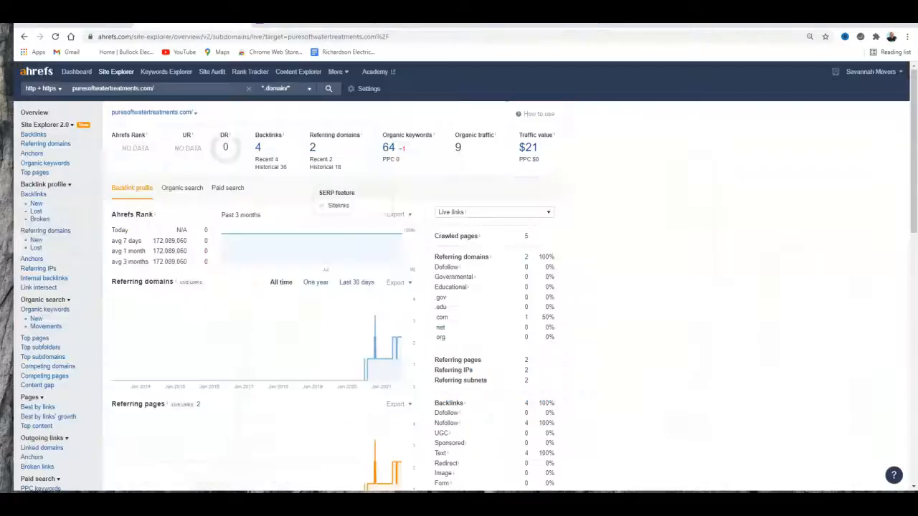
pyautogui.moveTo(707, 236)
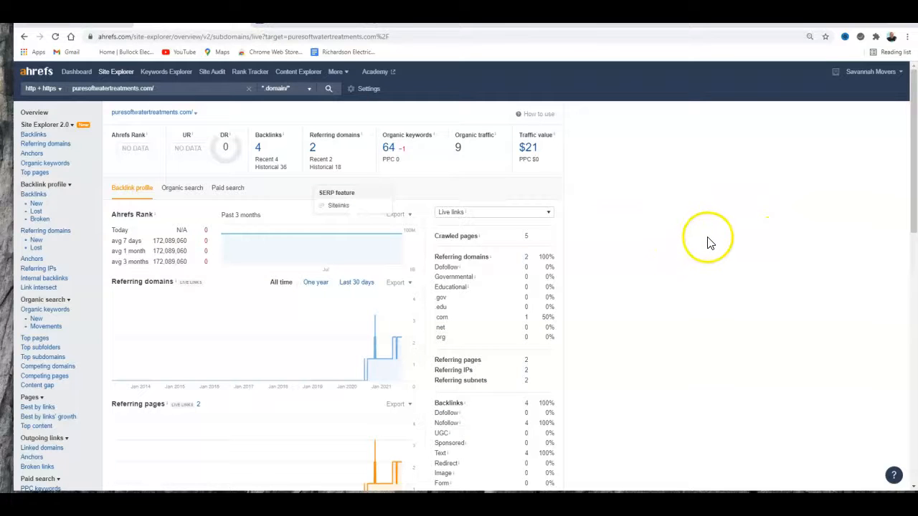
pyautogui.moveTo(201, 90)
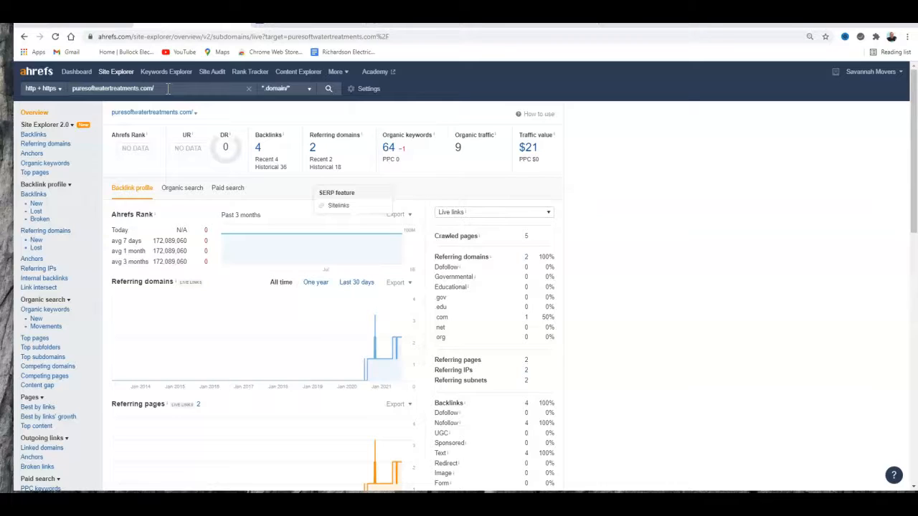
pyautogui.moveTo(172, 150)
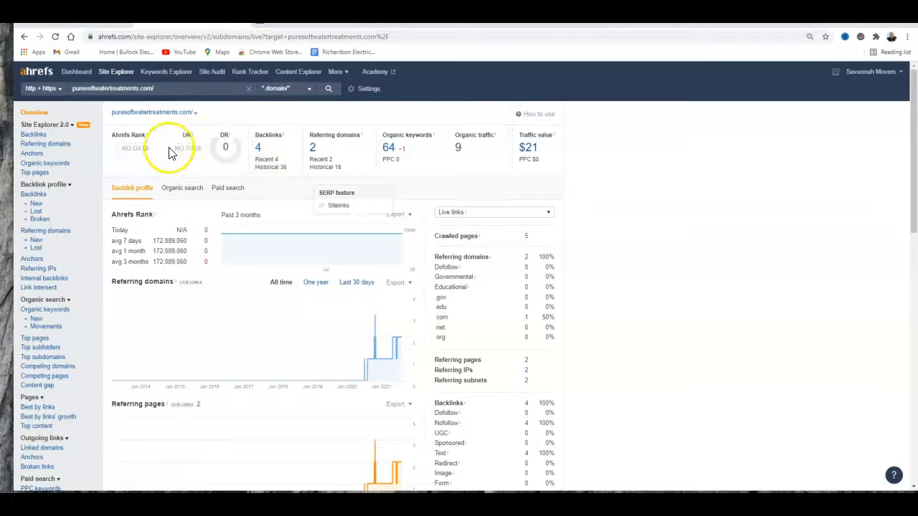
pyautogui.moveTo(239, 165)
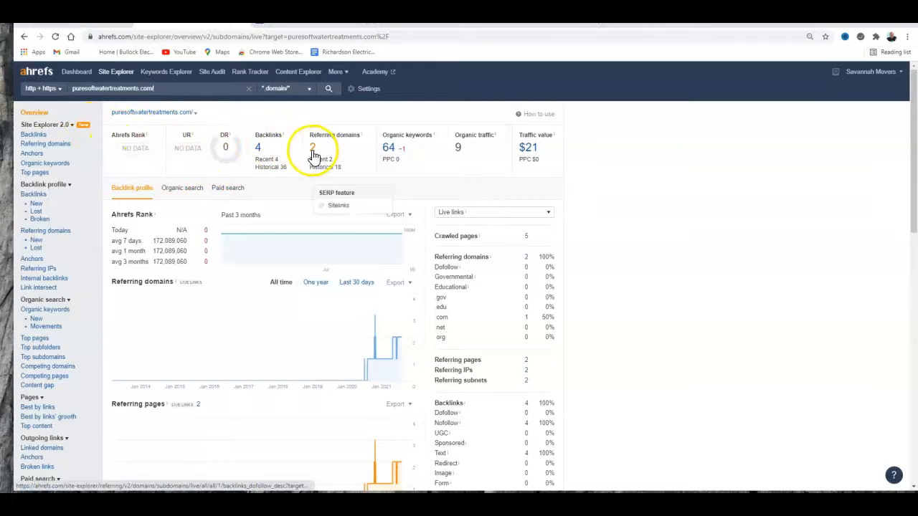
pyautogui.moveTo(412, 143)
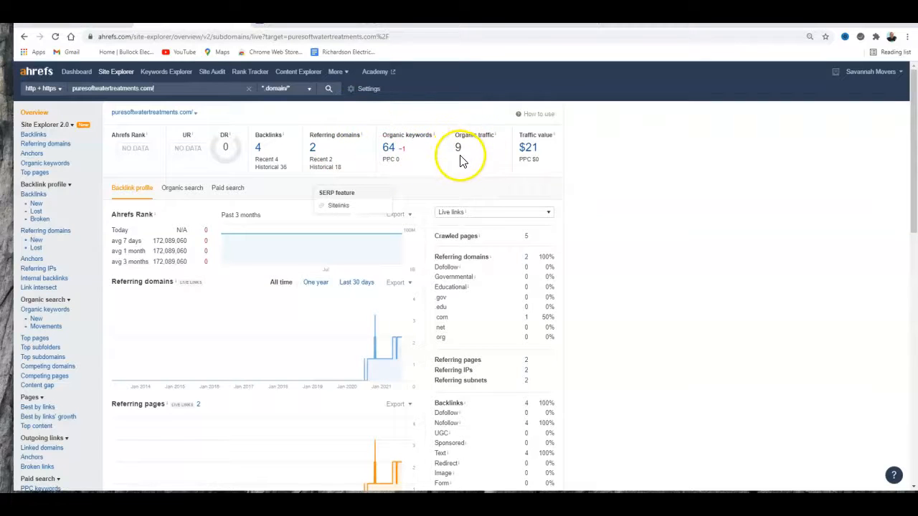
pyautogui.moveTo(394, 150)
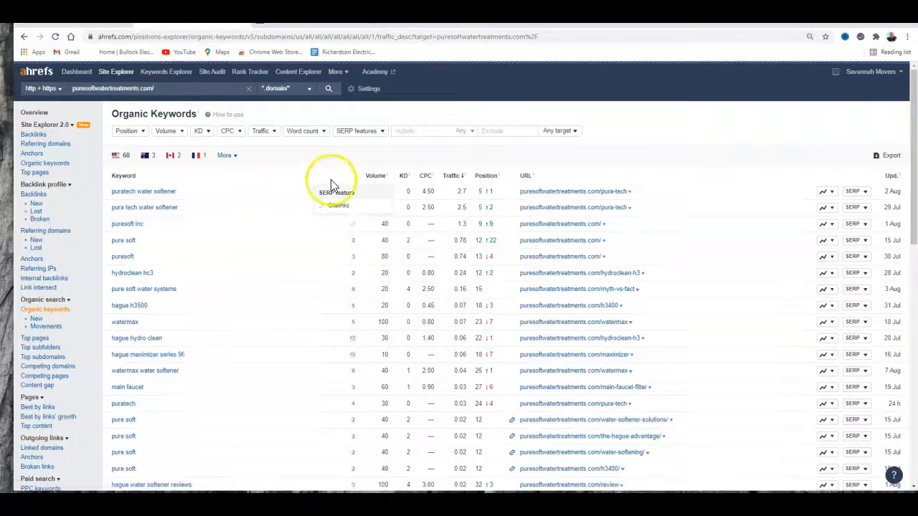
pyautogui.moveTo(143, 208)
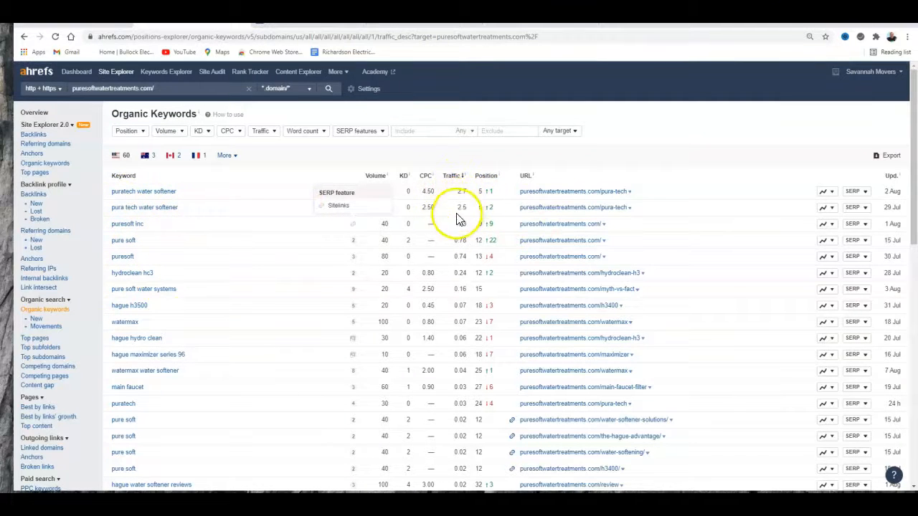
pyautogui.moveTo(120, 202)
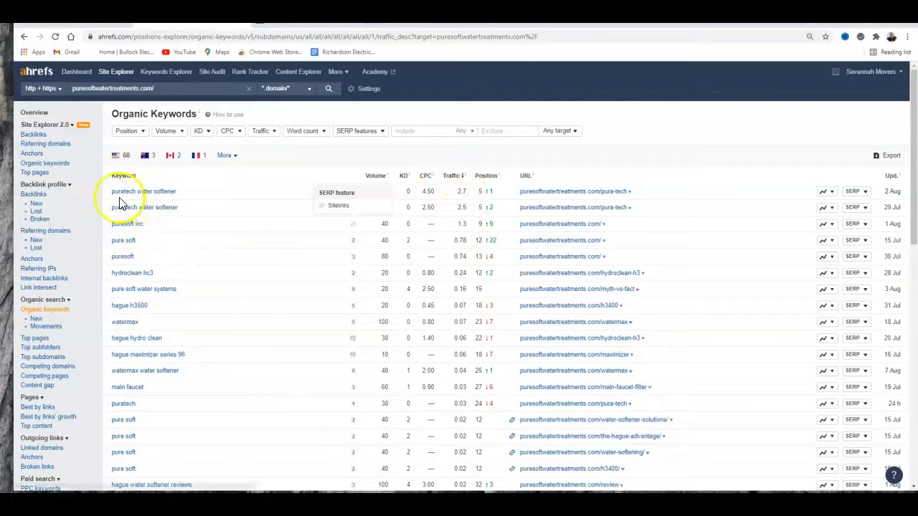
pyautogui.moveTo(226, 219)
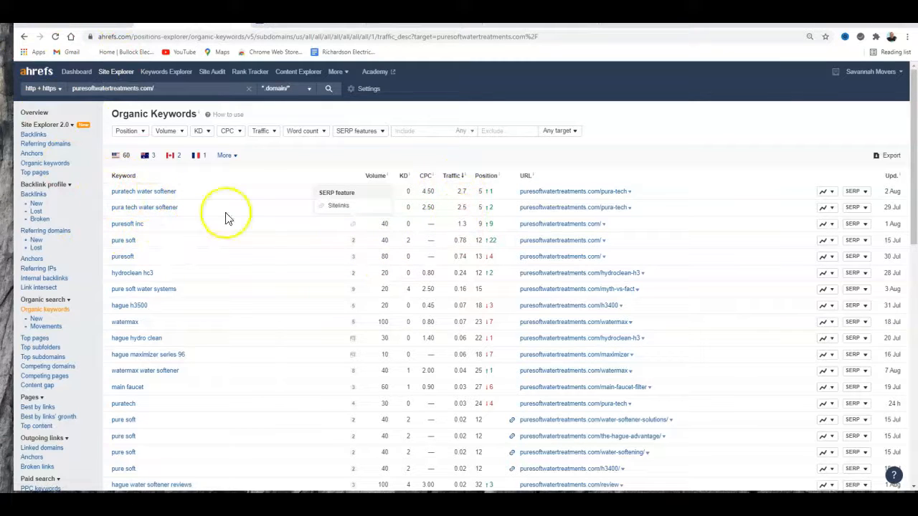
pyautogui.moveTo(279, 208)
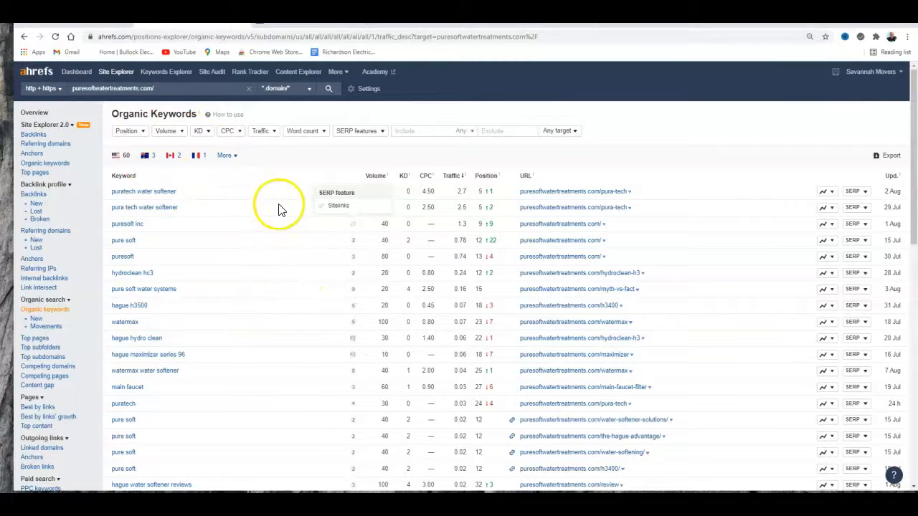
pyautogui.moveTo(383, 188)
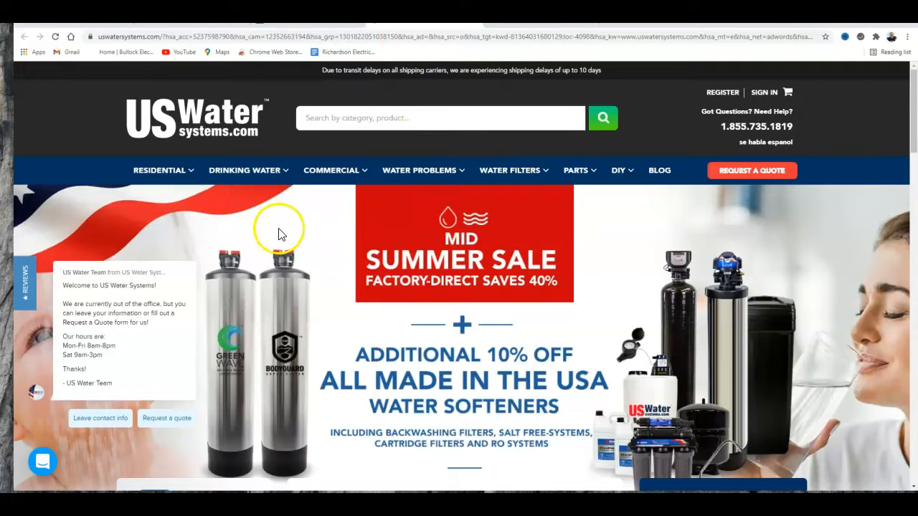
pyautogui.moveTo(319, 273)
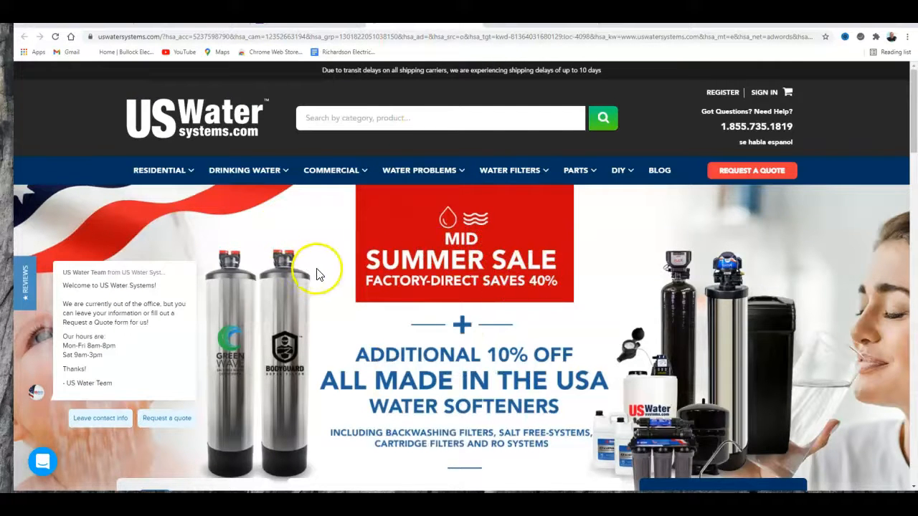
# Scroll down to the US Water Systems Featured Products and back up.
pyautogui.scroll(-3)
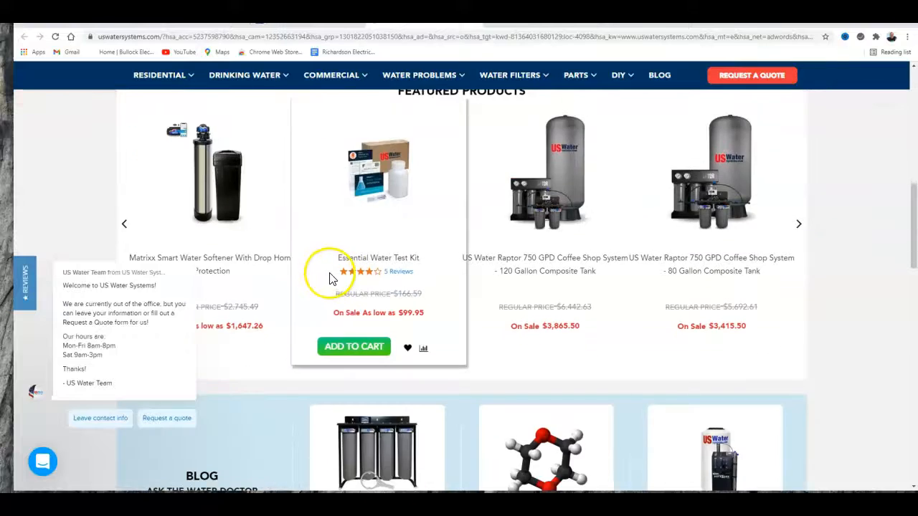
pyautogui.scroll(3)
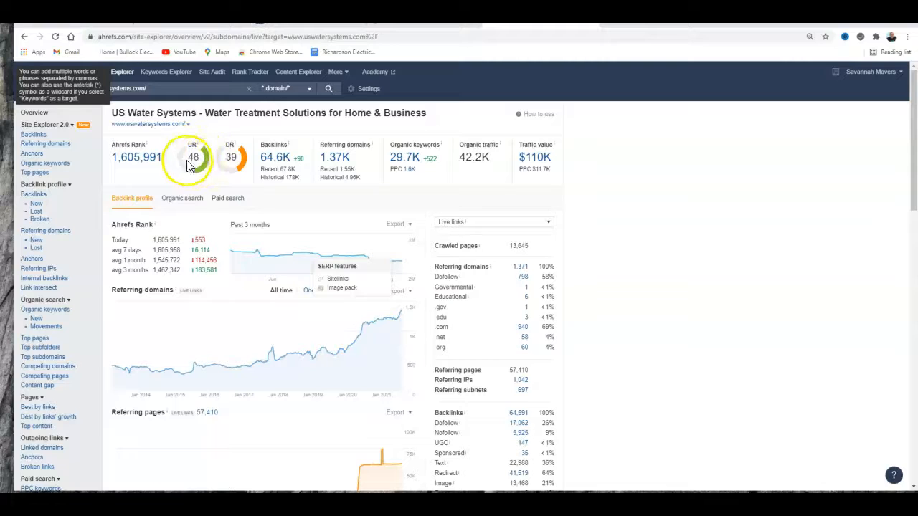
pyautogui.moveTo(243, 159)
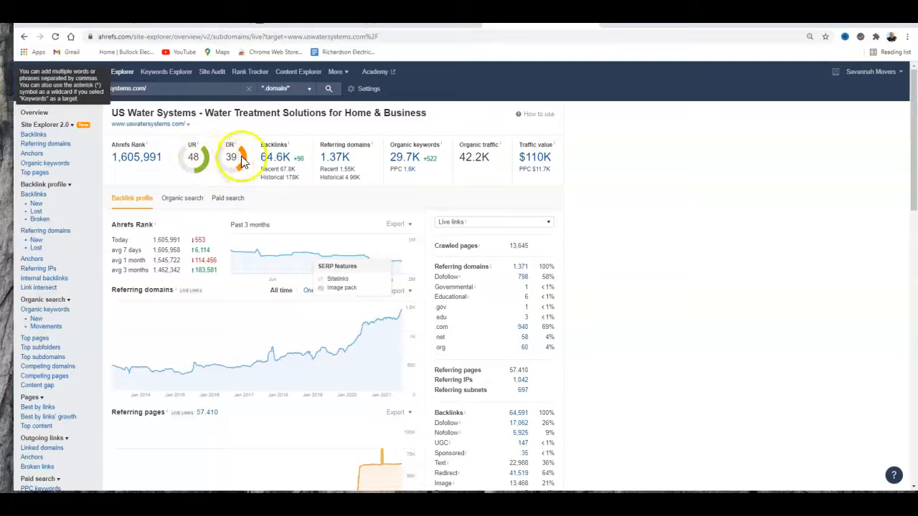
pyautogui.moveTo(287, 168)
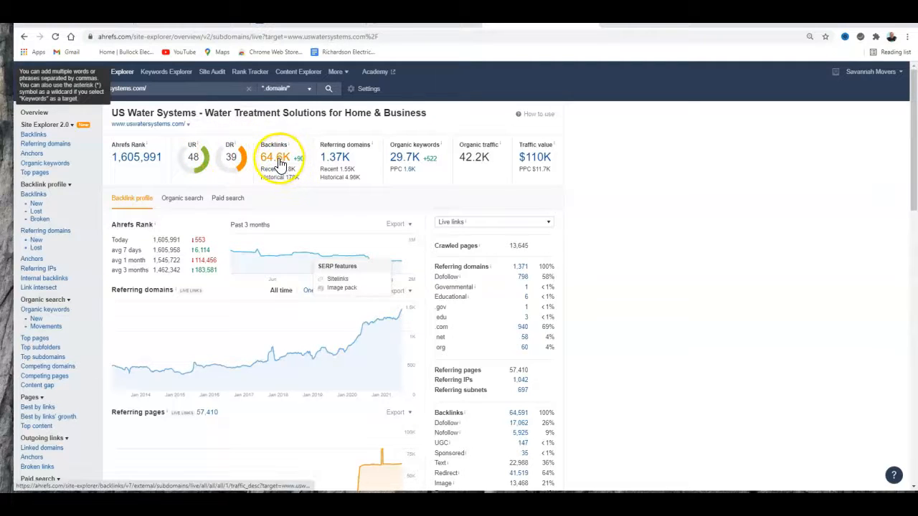
pyautogui.moveTo(337, 157)
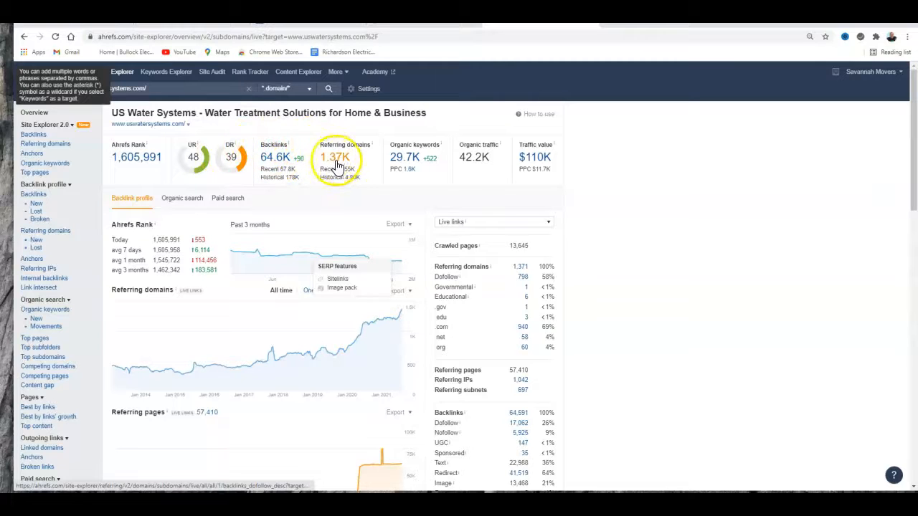
pyautogui.moveTo(400, 165)
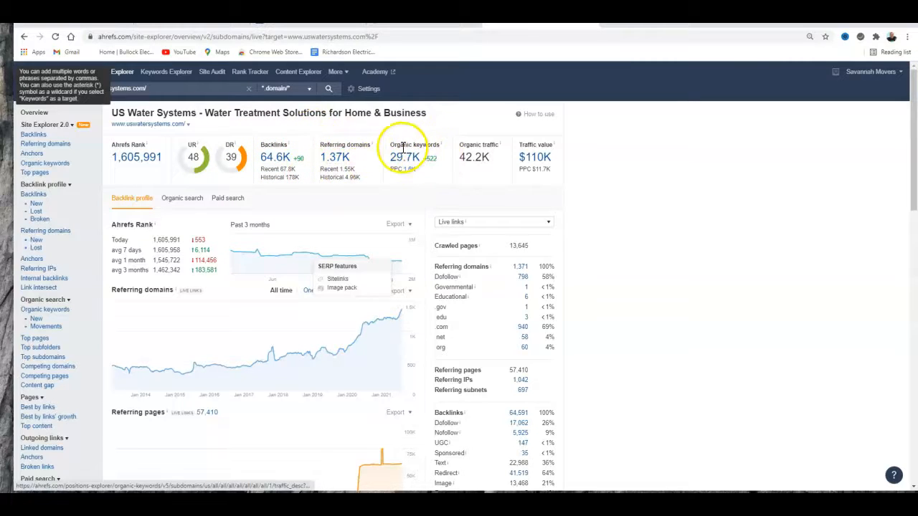
pyautogui.moveTo(459, 172)
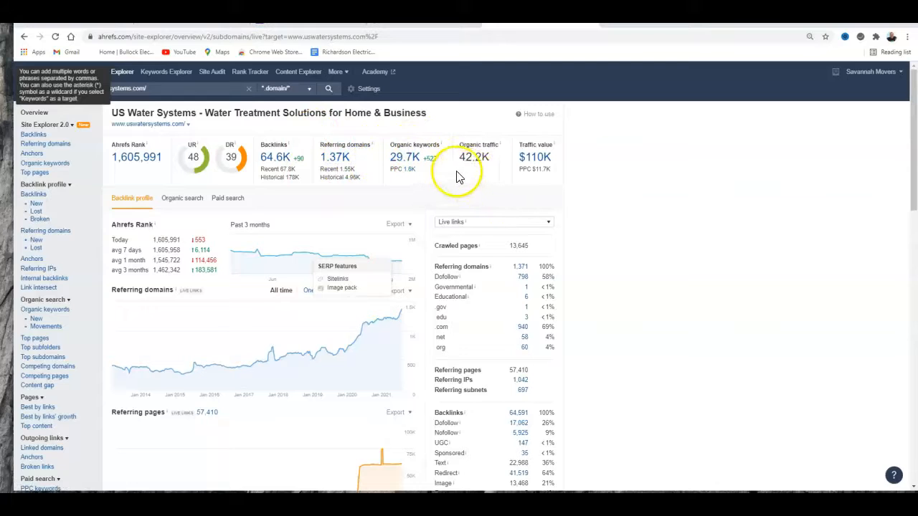
pyautogui.moveTo(501, 136)
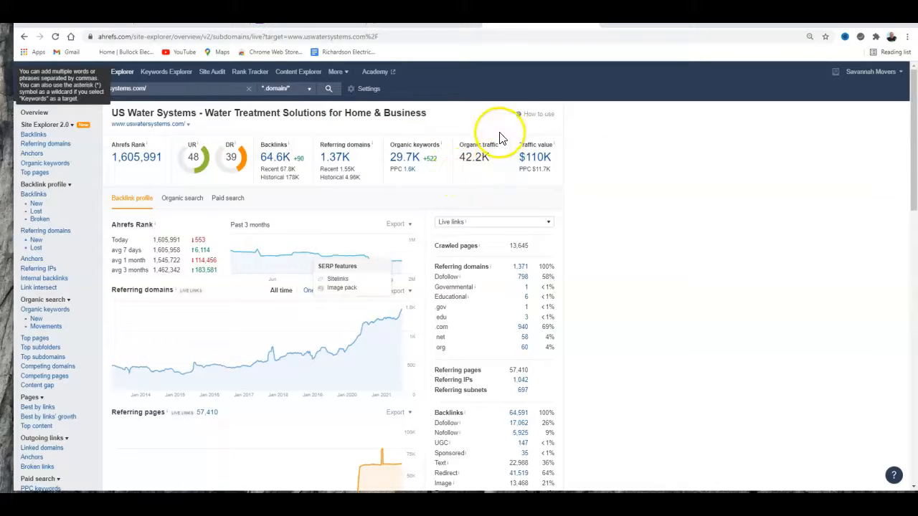
pyautogui.moveTo(487, 178)
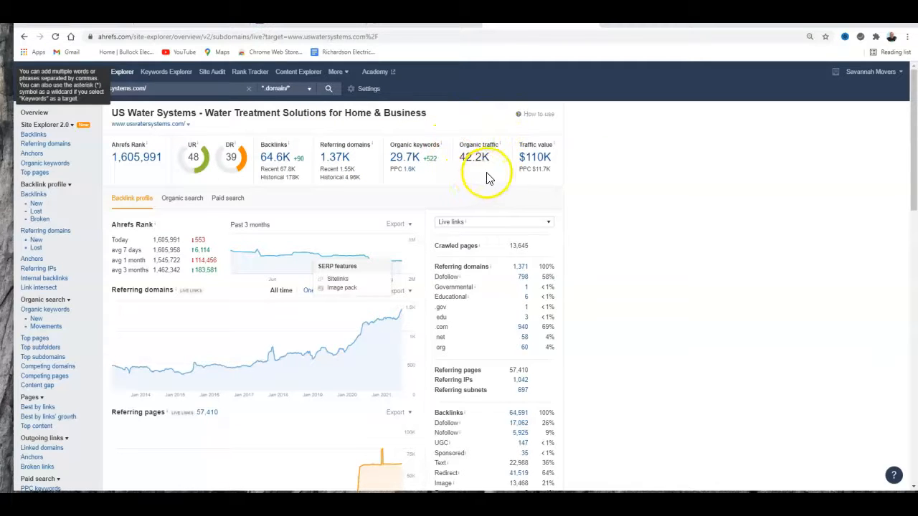
pyautogui.moveTo(477, 176)
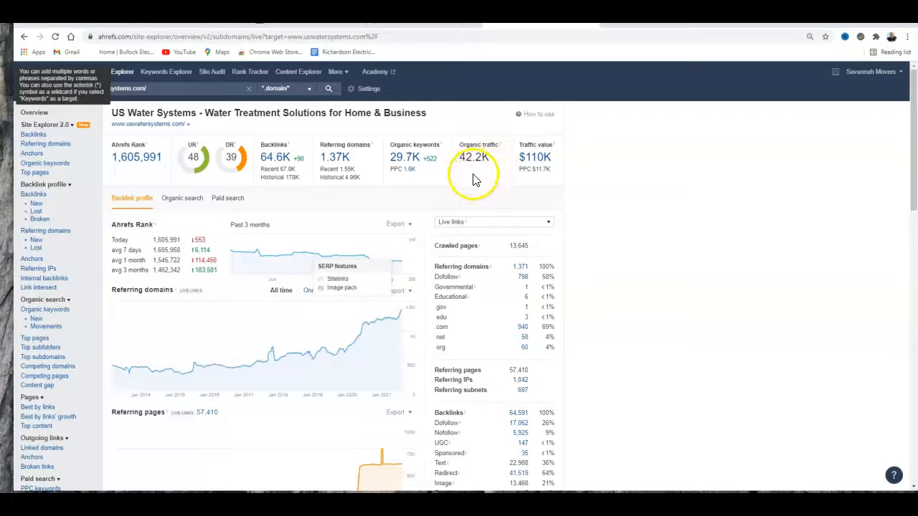
pyautogui.moveTo(470, 156)
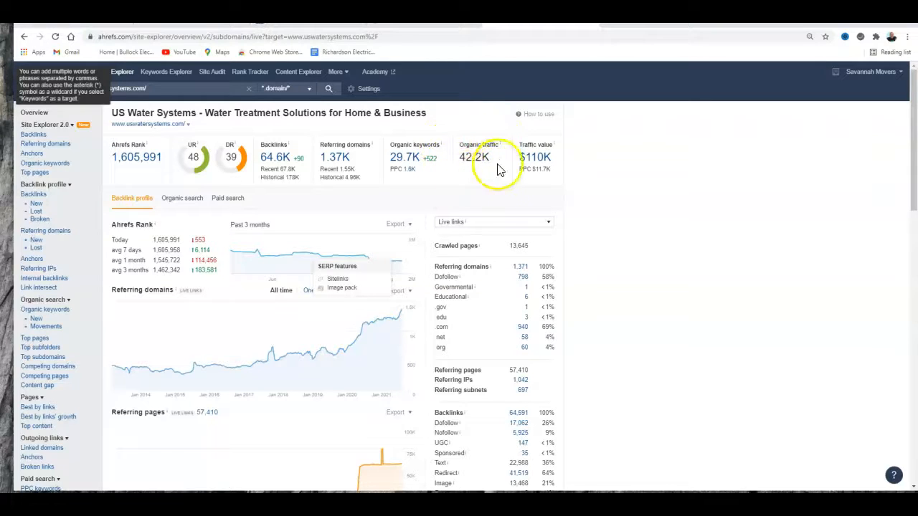
pyautogui.moveTo(464, 156)
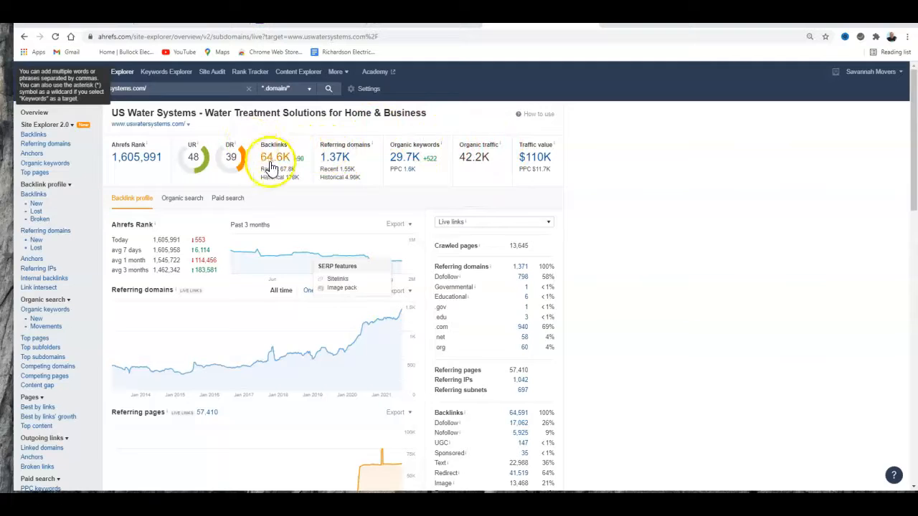
pyautogui.moveTo(276, 160)
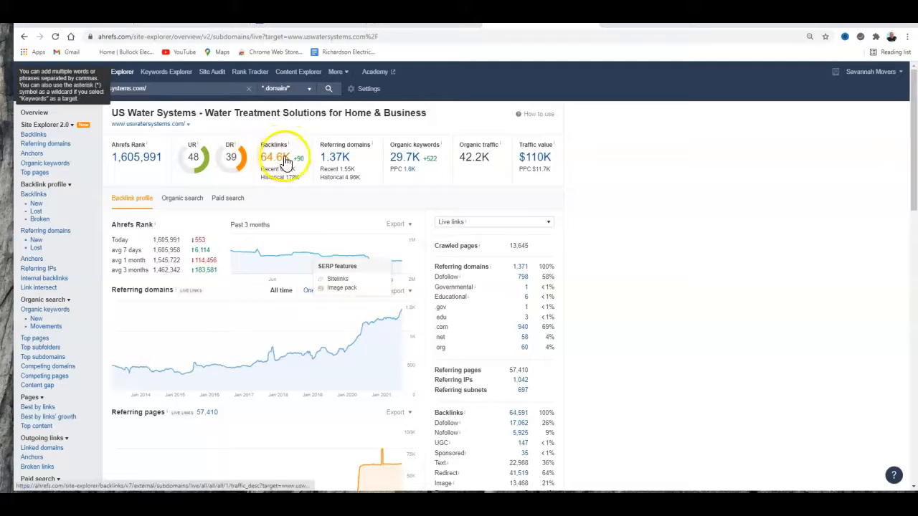
pyautogui.moveTo(461, 149)
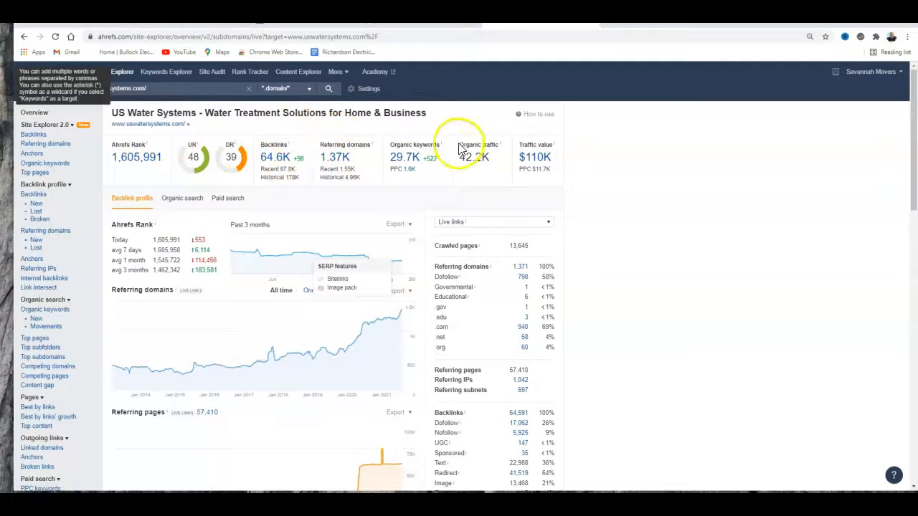
pyautogui.moveTo(414, 172)
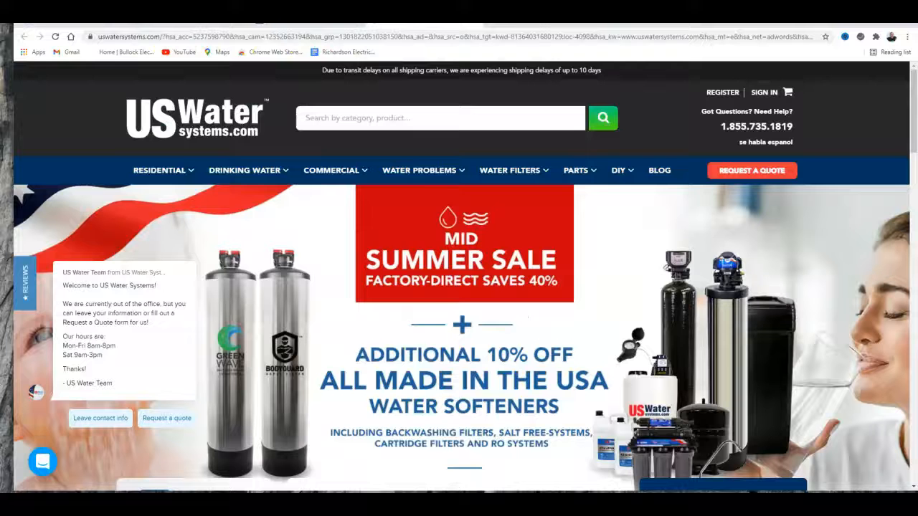
# Scroll the US Water Systems homepage past Featured Products and the shop categories.
pyautogui.scroll(-3)
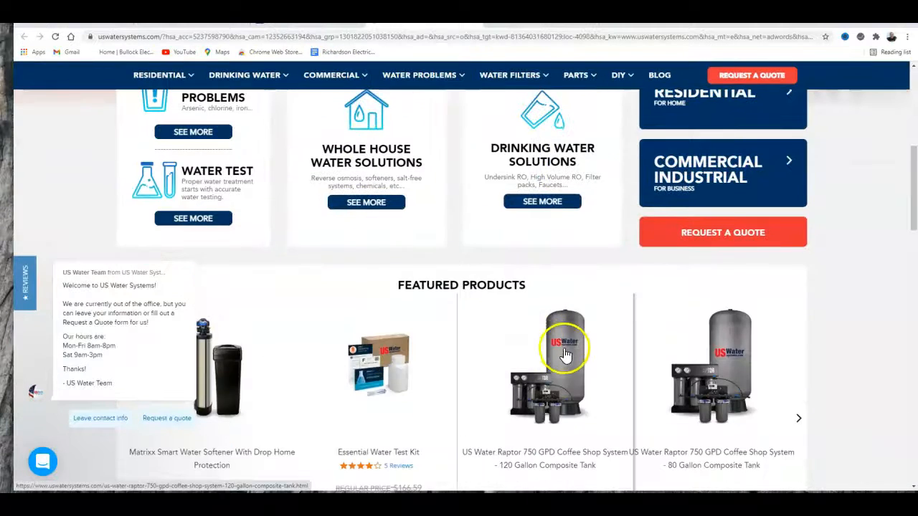
pyautogui.scroll(-3)
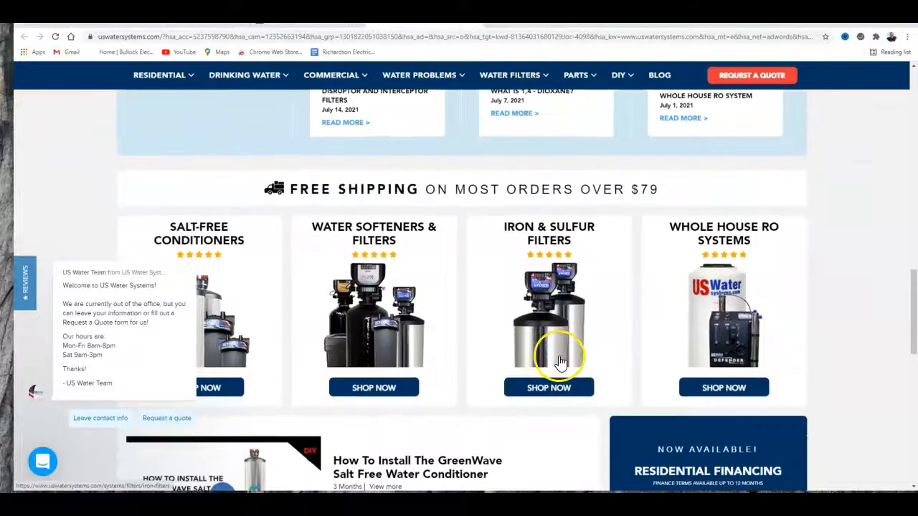
pyautogui.scroll(-3)
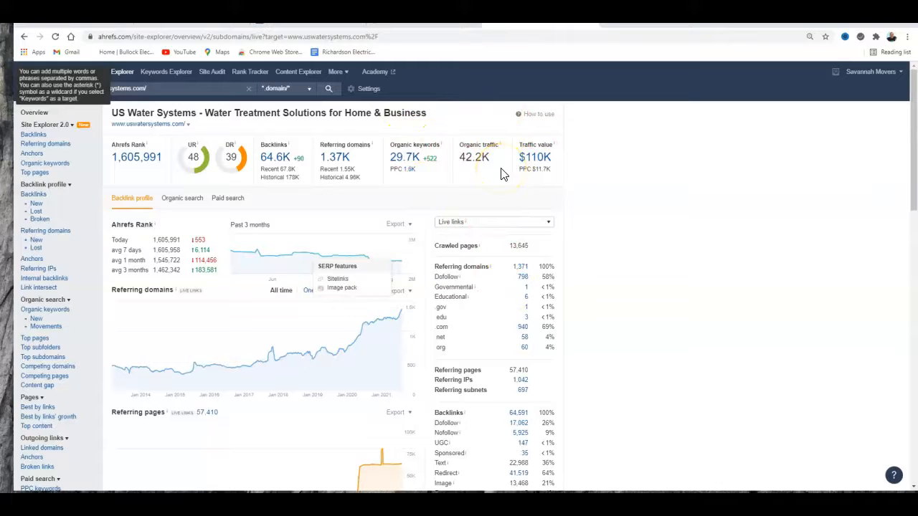
pyautogui.moveTo(438, 175)
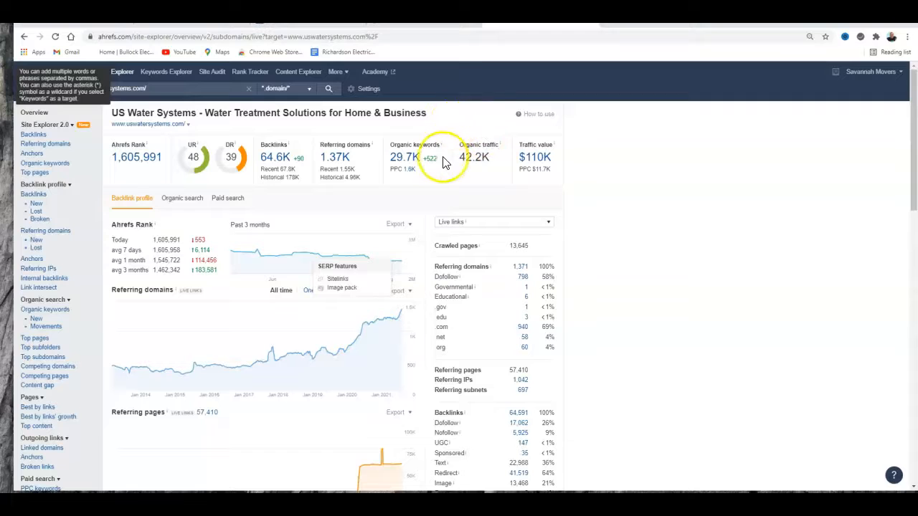
pyautogui.moveTo(457, 165)
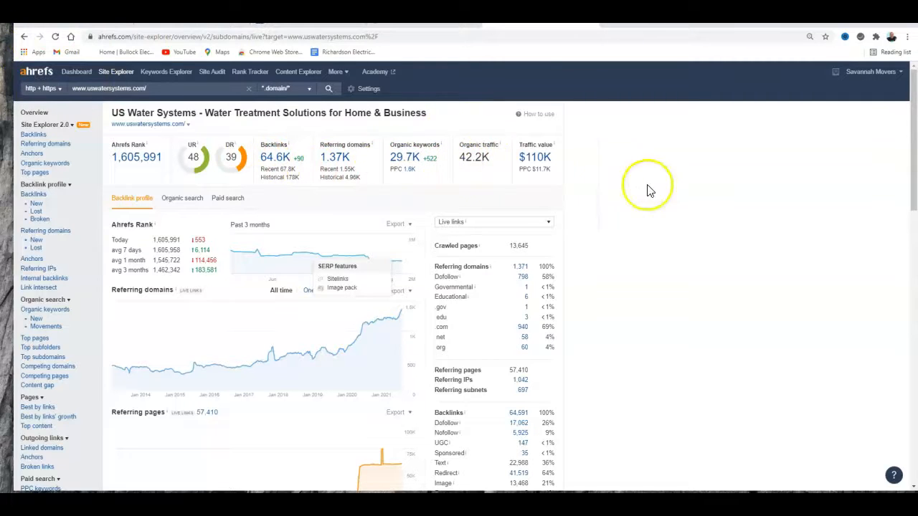
pyautogui.moveTo(648, 190)
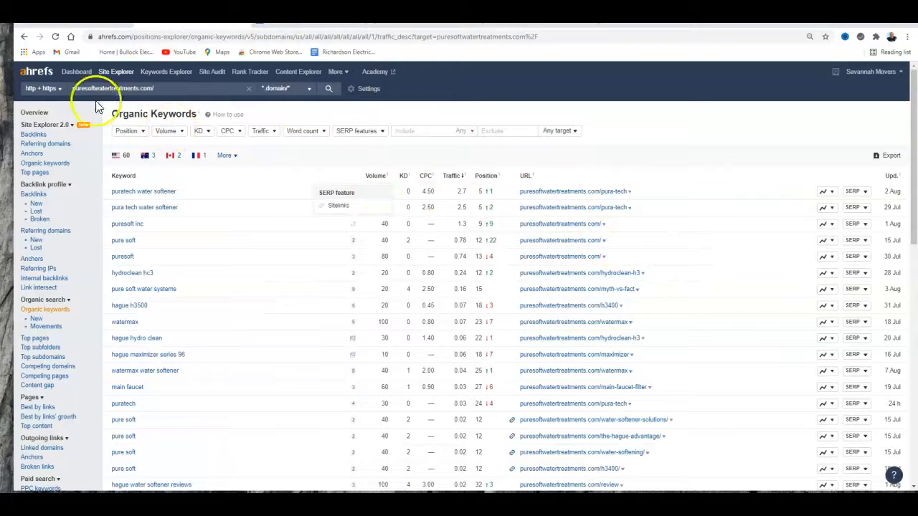
# Show the organic keywords report for puresoftwatertreatments.com from the Site Explorer sidebar.
pyautogui.click(35, 112)
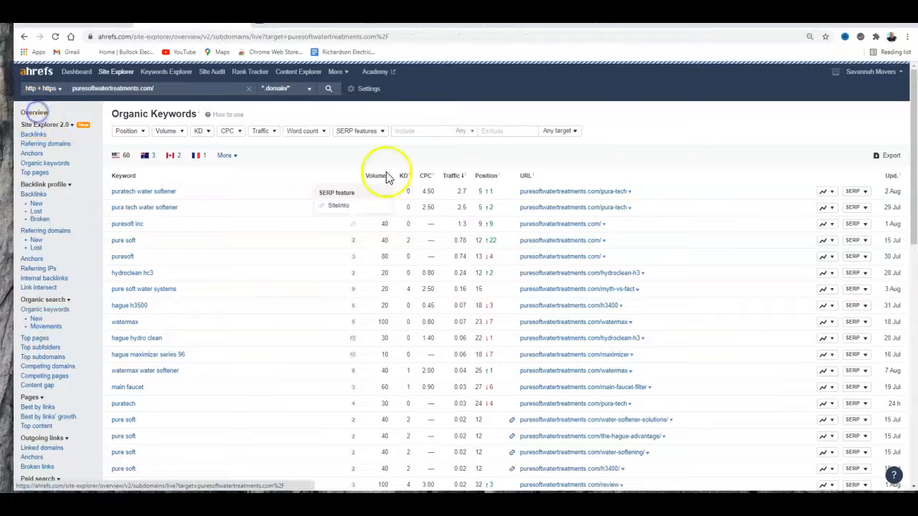
# Open the puresoftwatertreatments.com Overview dashboard: 4 backlinks, 2 referring domains, 64 keywords.
pyautogui.click(33, 112)
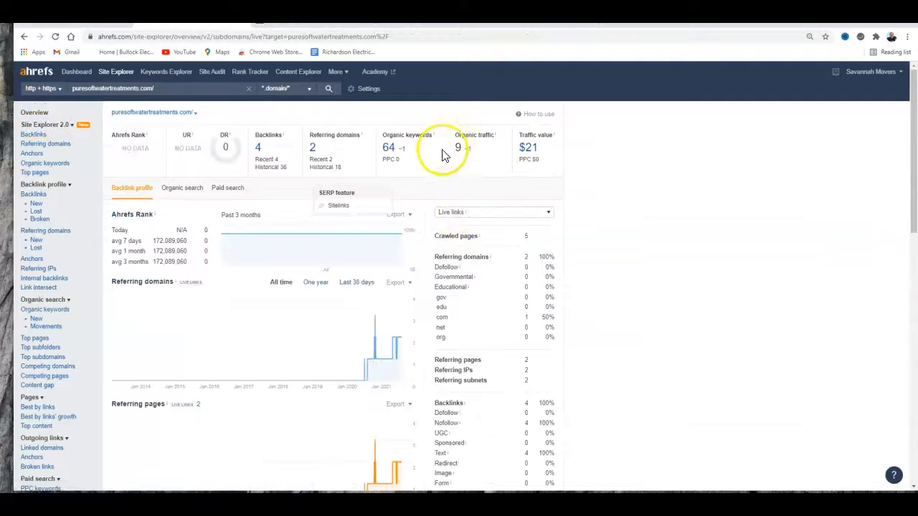
pyautogui.moveTo(463, 283)
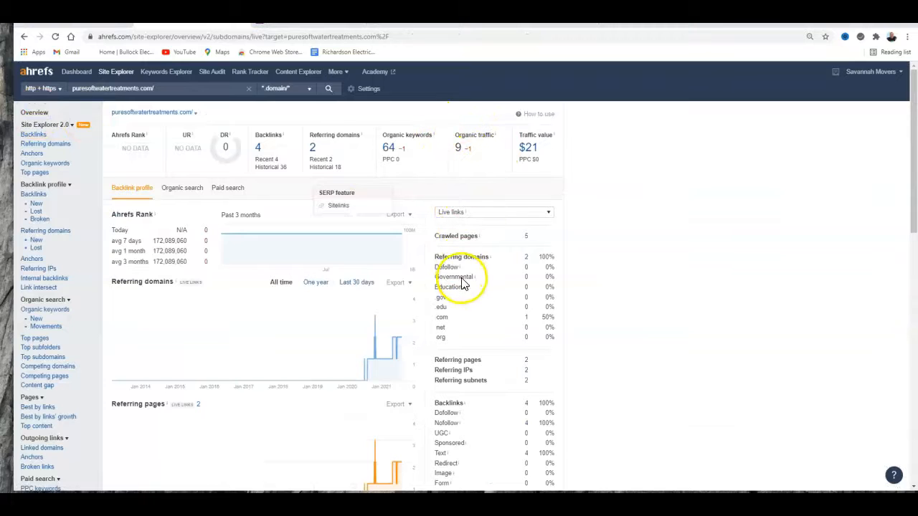
pyautogui.moveTo(462, 280)
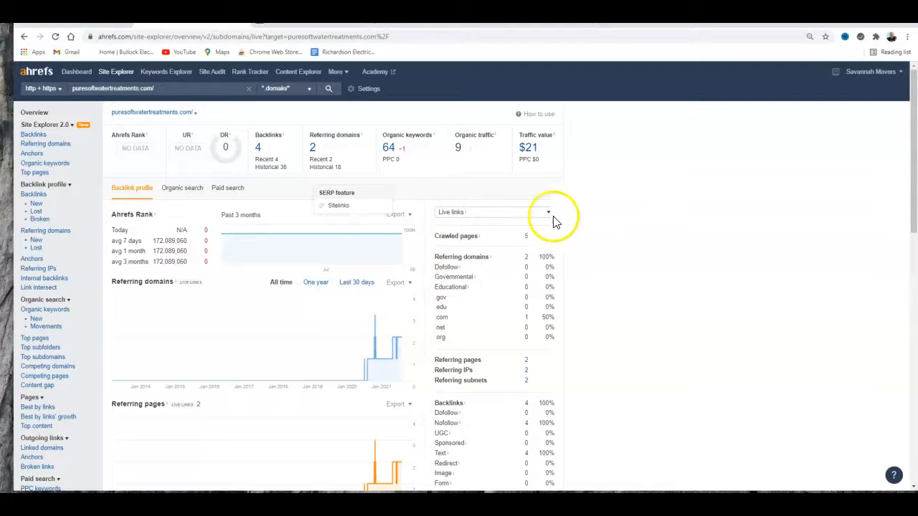
pyautogui.moveTo(558, 222)
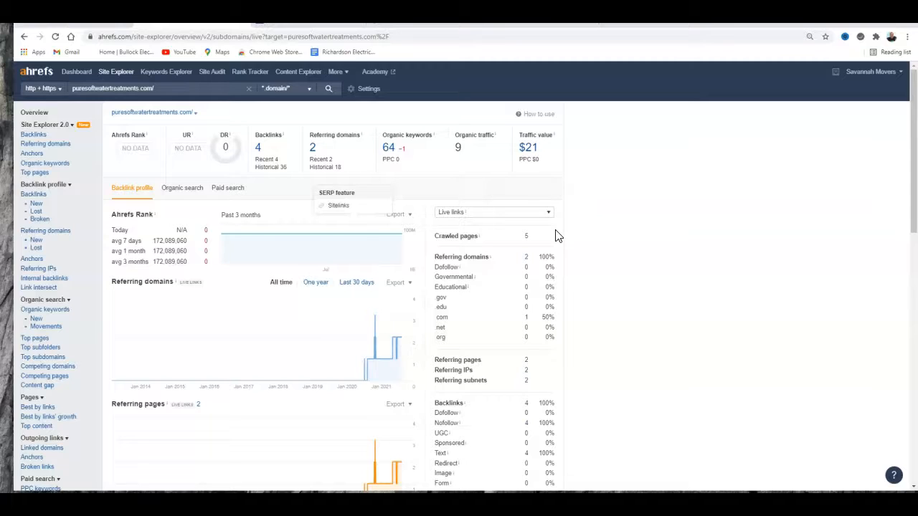
pyautogui.moveTo(580, 233)
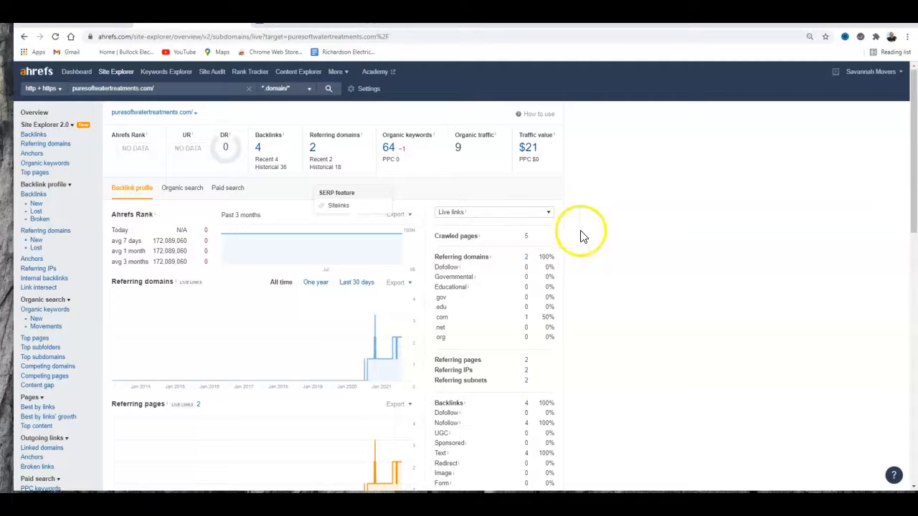
pyautogui.moveTo(529, 156)
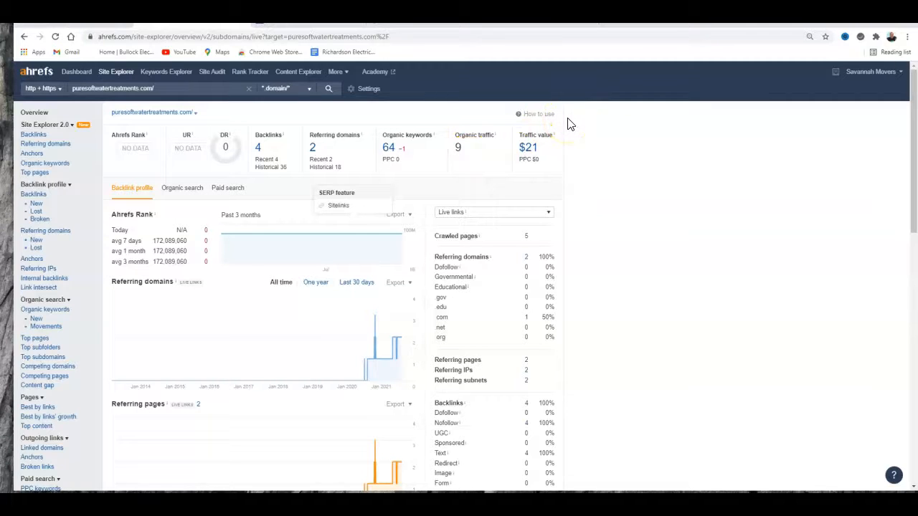
pyautogui.moveTo(577, 114)
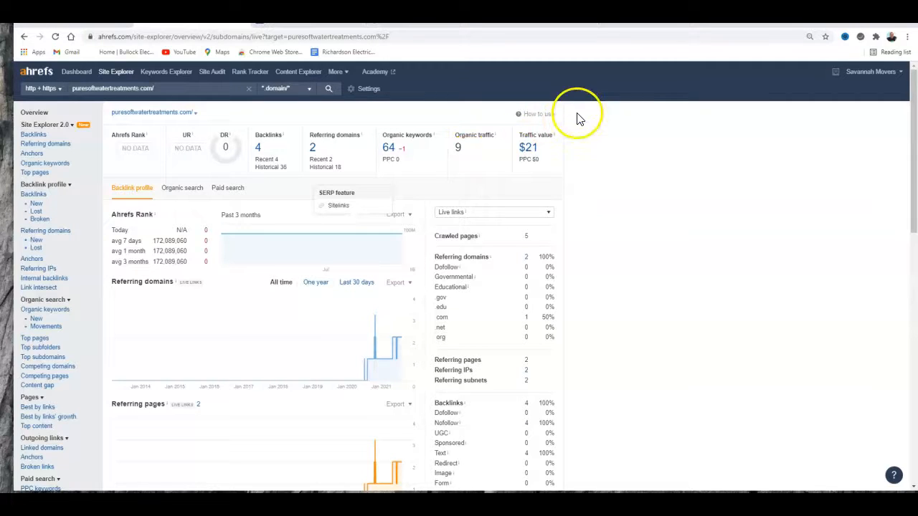
pyautogui.moveTo(244, 154)
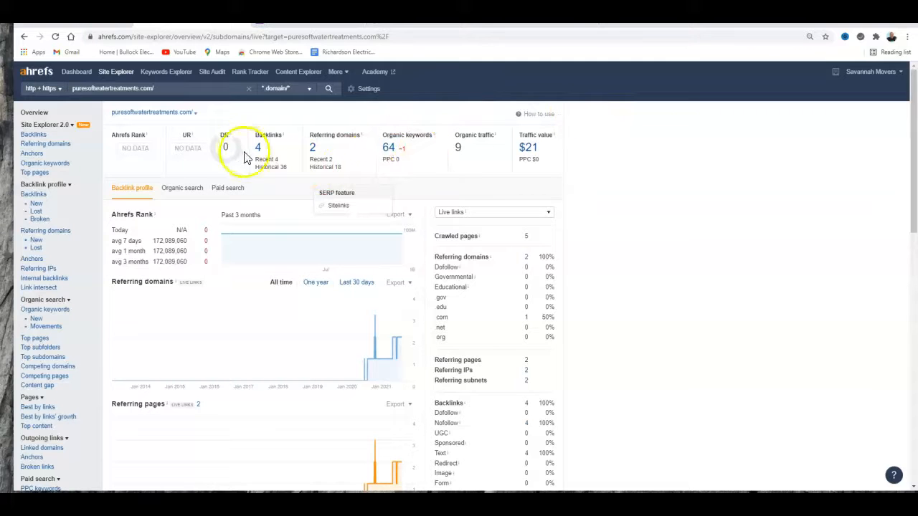
pyautogui.moveTo(561, 220)
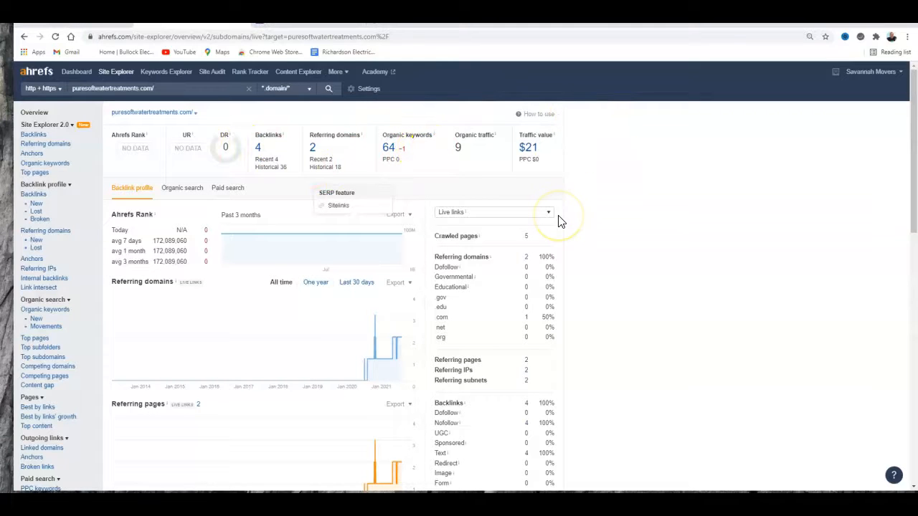
pyautogui.moveTo(419, 167)
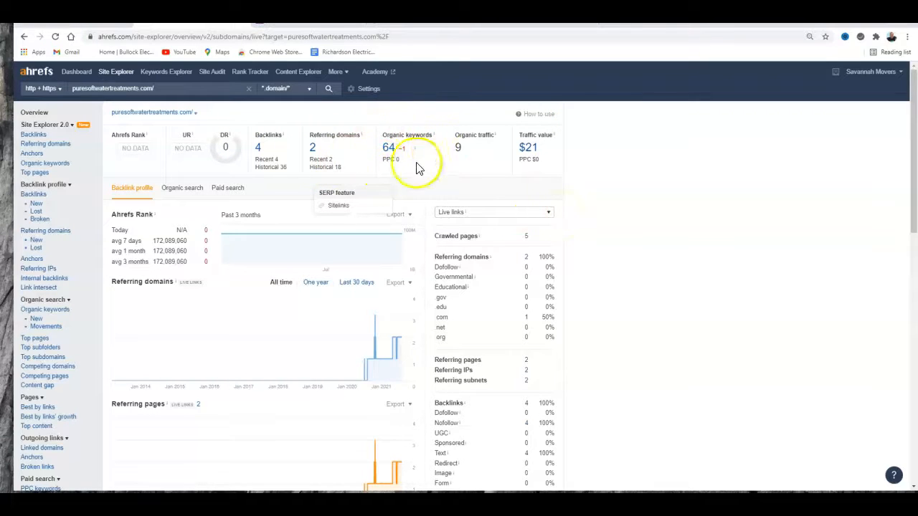
pyautogui.moveTo(300, 134)
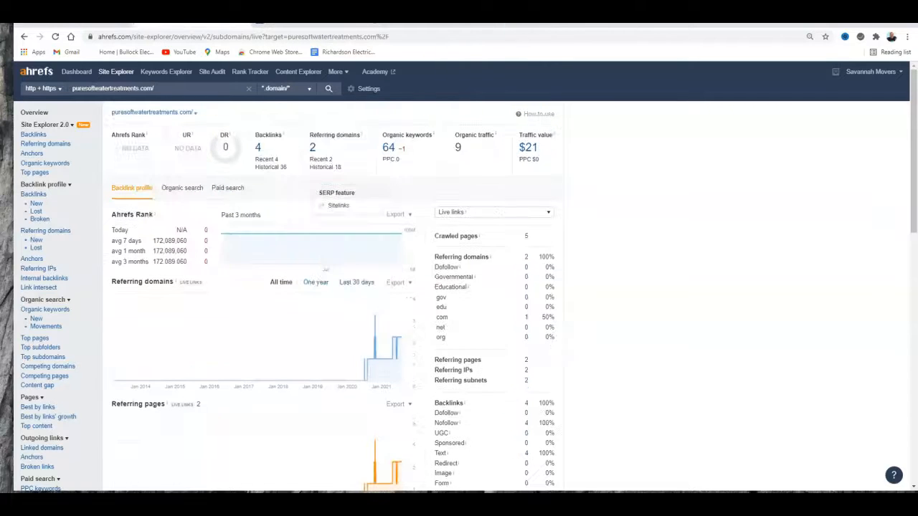
pyautogui.moveTo(613, 315)
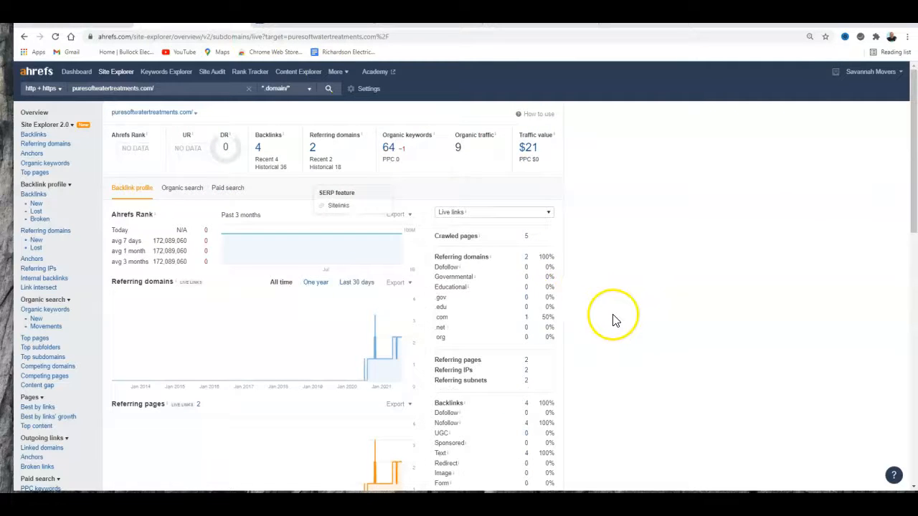
pyautogui.moveTo(570, 323)
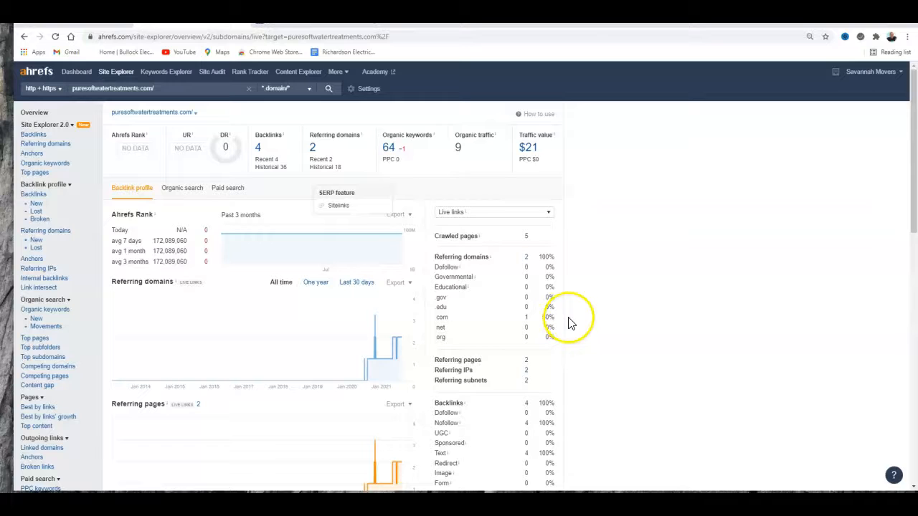
pyautogui.moveTo(271, 156)
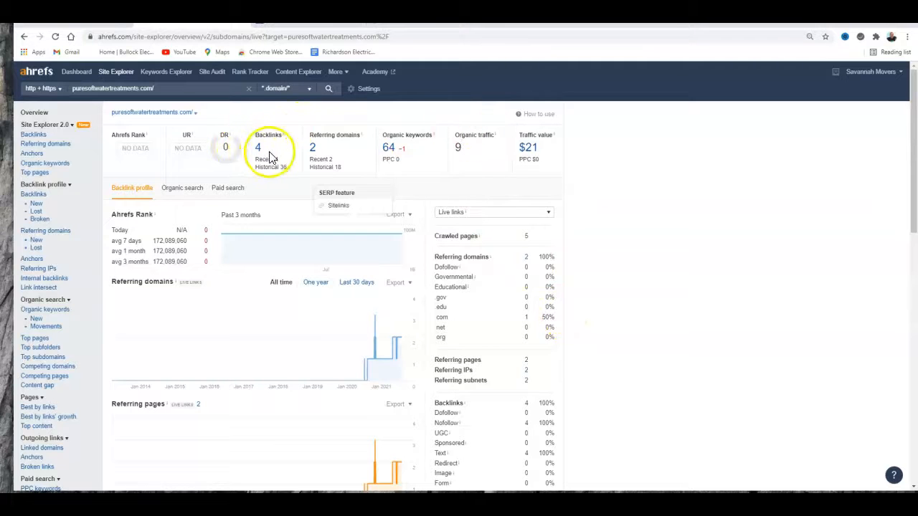
pyautogui.moveTo(479, 193)
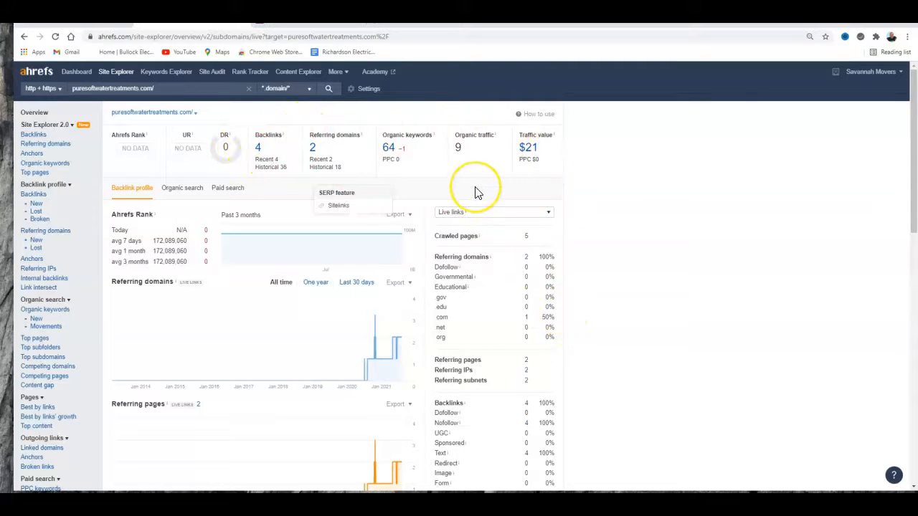
pyautogui.moveTo(478, 191)
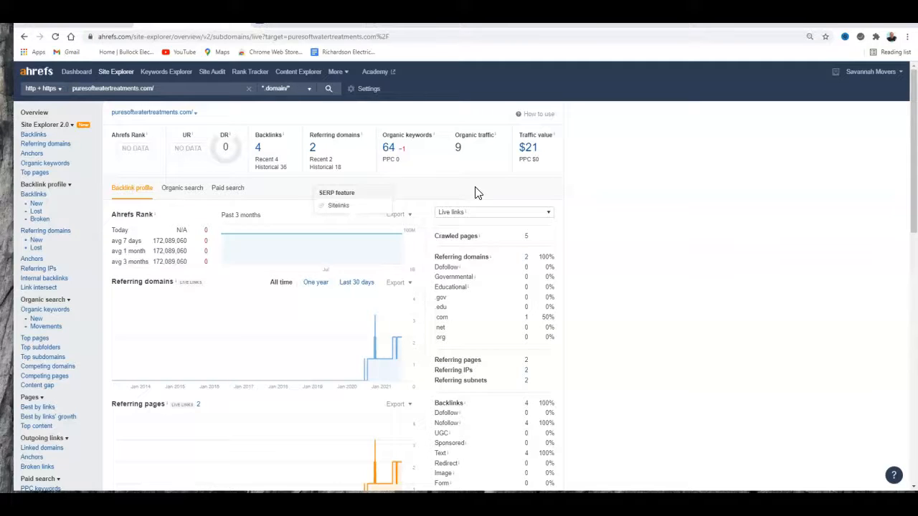
pyautogui.moveTo(258, 118)
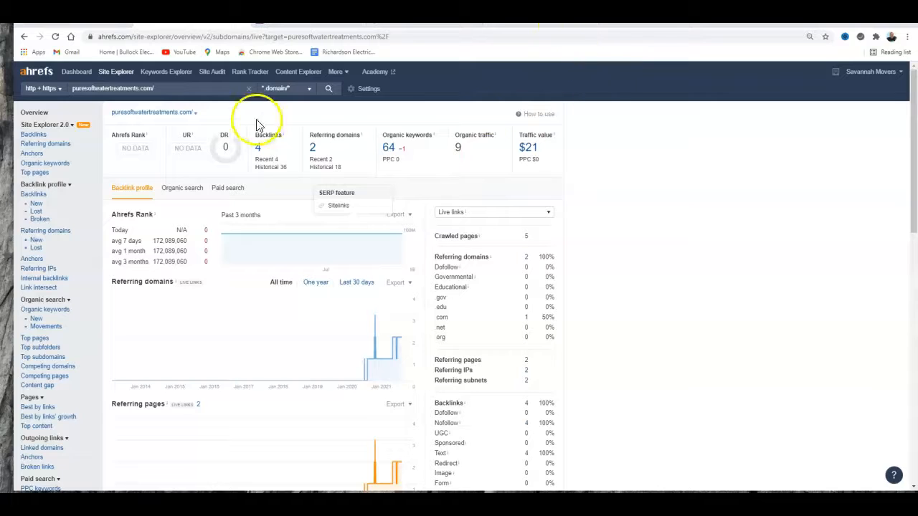
pyautogui.moveTo(352, 169)
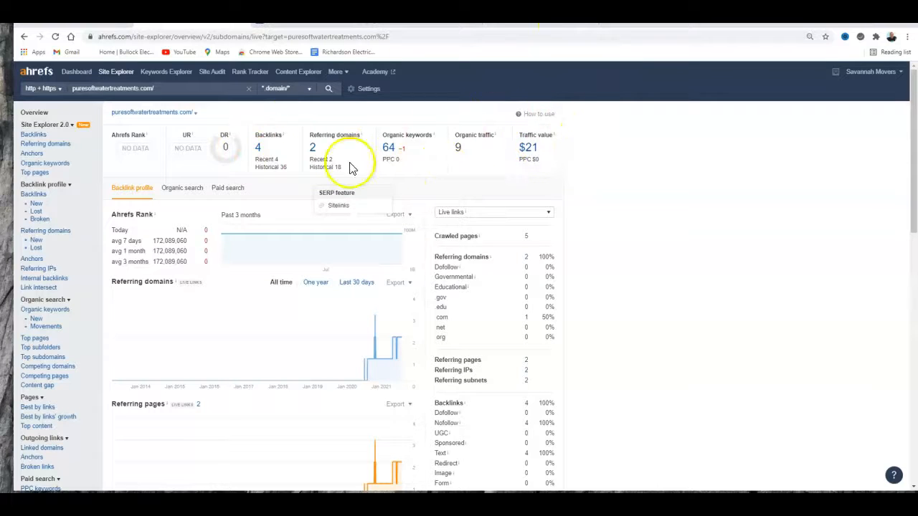
pyautogui.moveTo(415, 157)
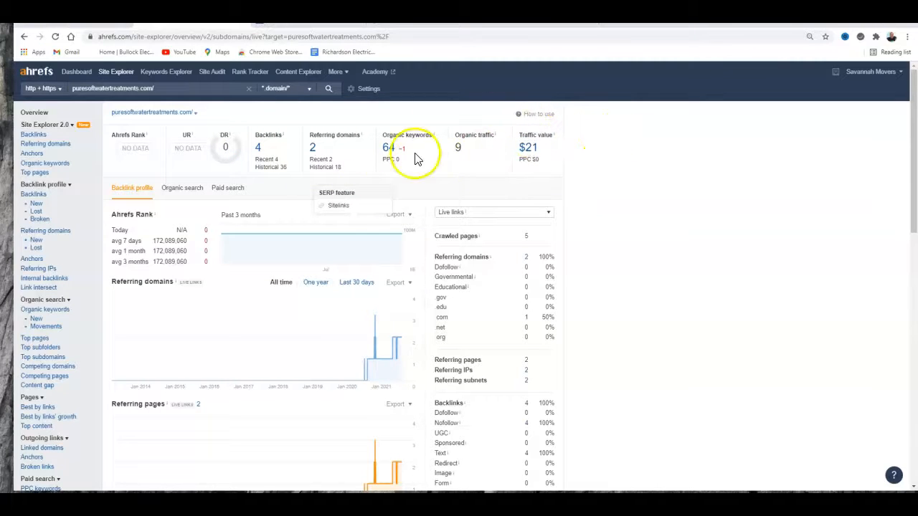
pyautogui.moveTo(601, 244)
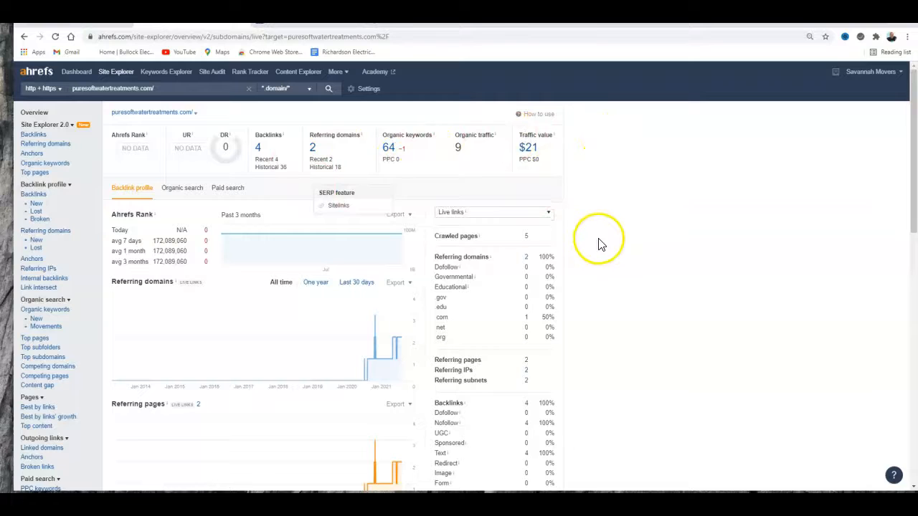
pyautogui.moveTo(595, 274)
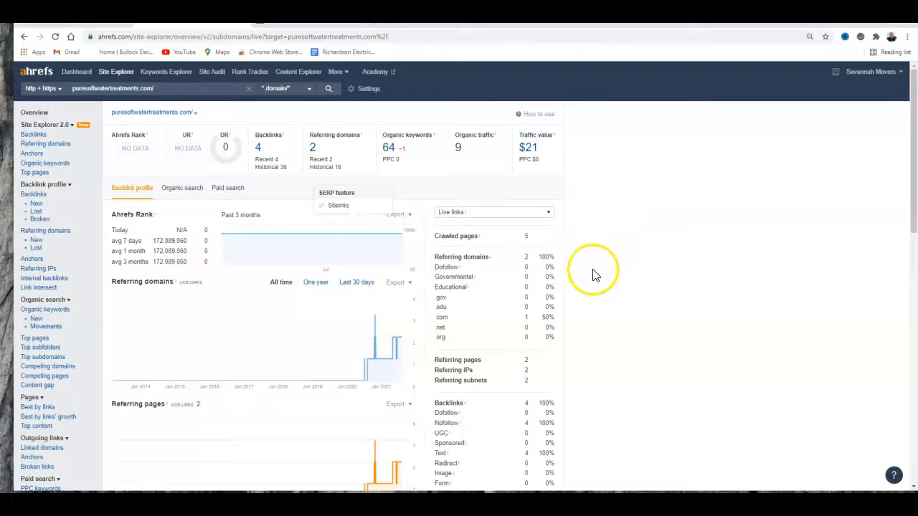
pyautogui.moveTo(334, 179)
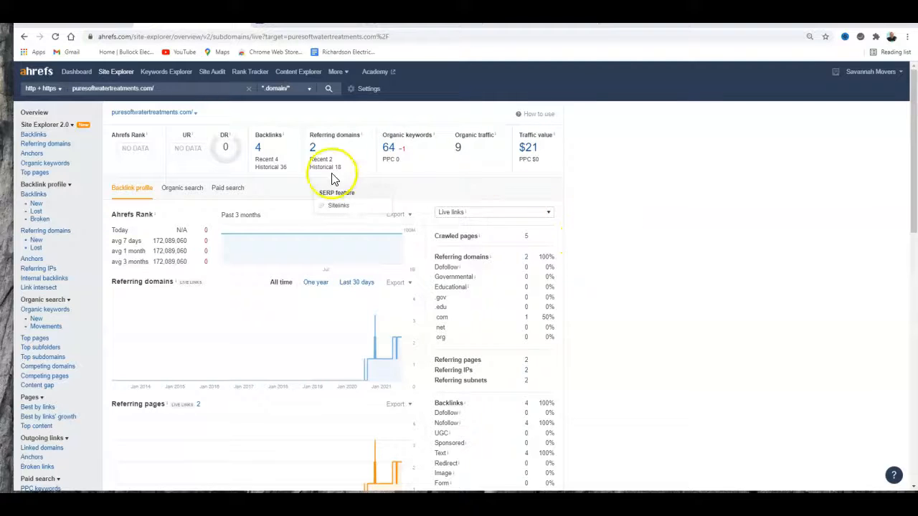
pyautogui.moveTo(480, 174)
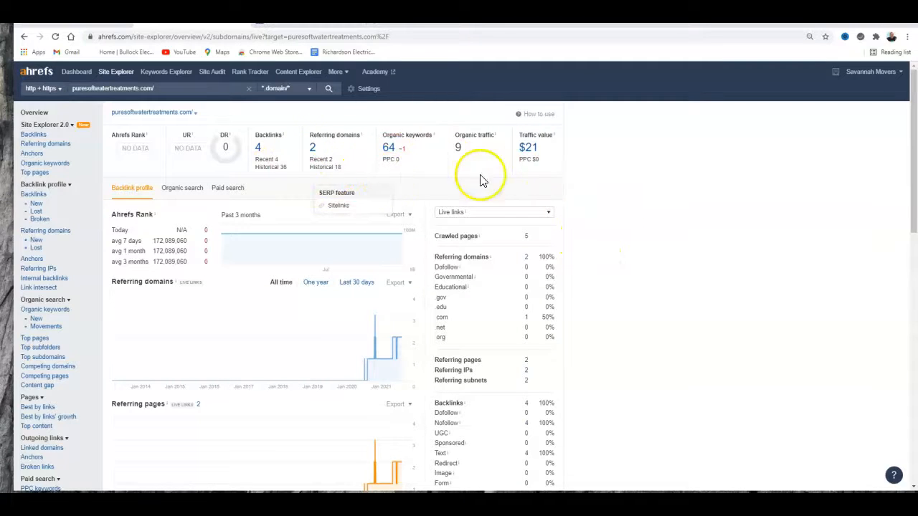
pyautogui.moveTo(535, 262)
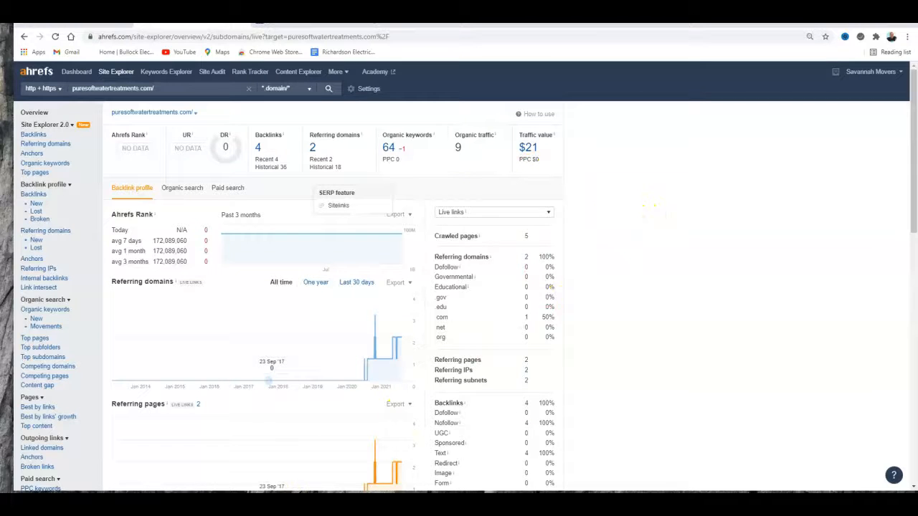
pyautogui.moveTo(210, 376)
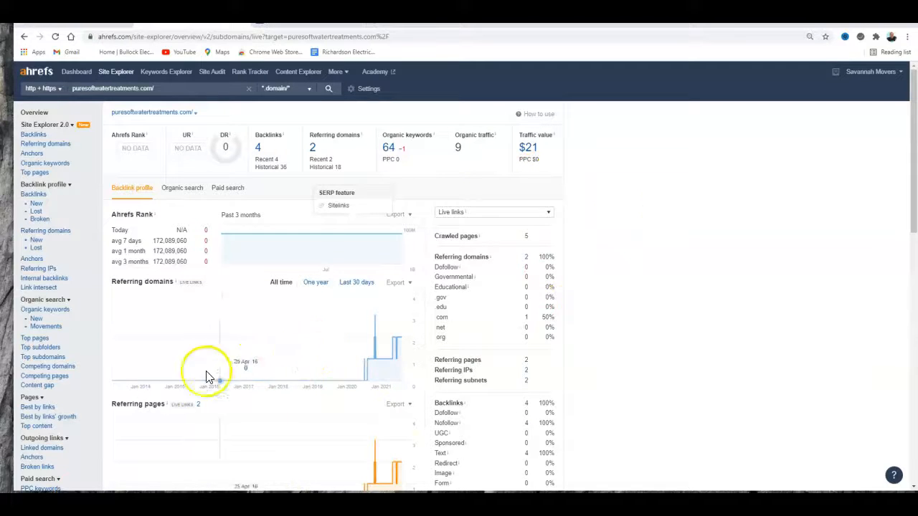
pyautogui.moveTo(681, 280)
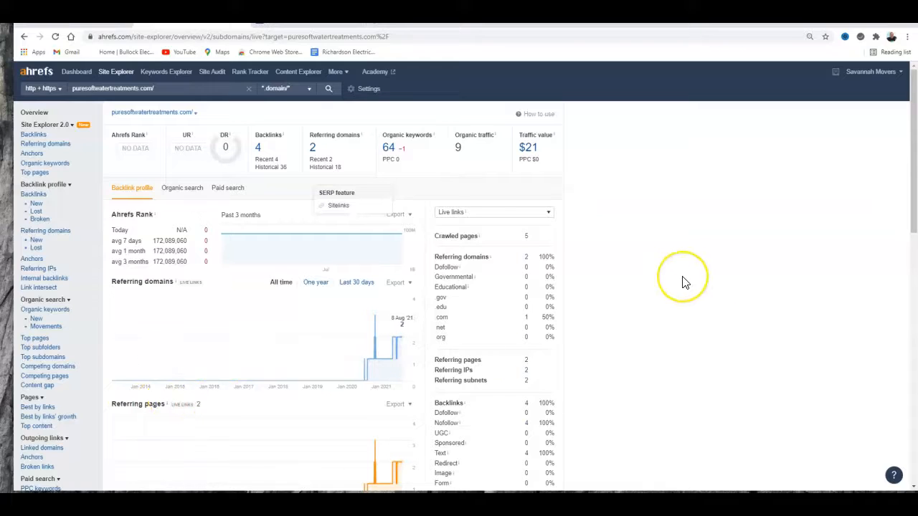
pyautogui.moveTo(685, 279)
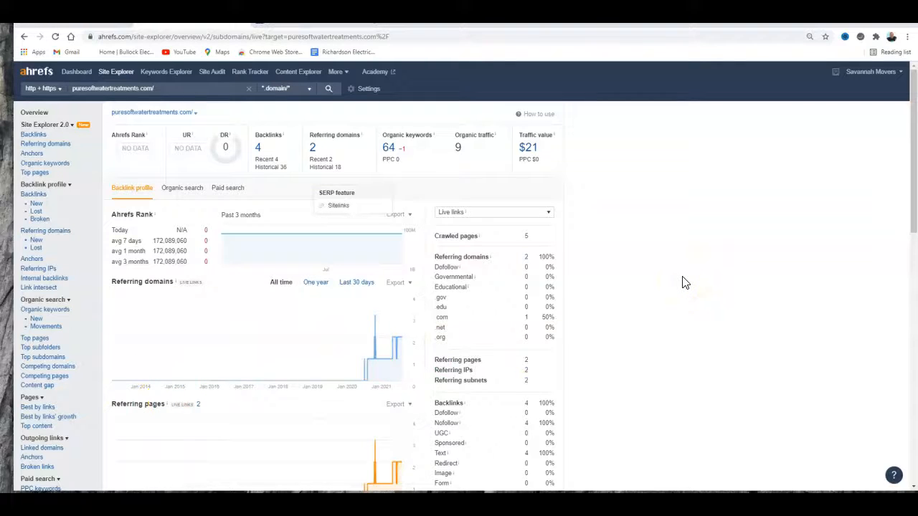